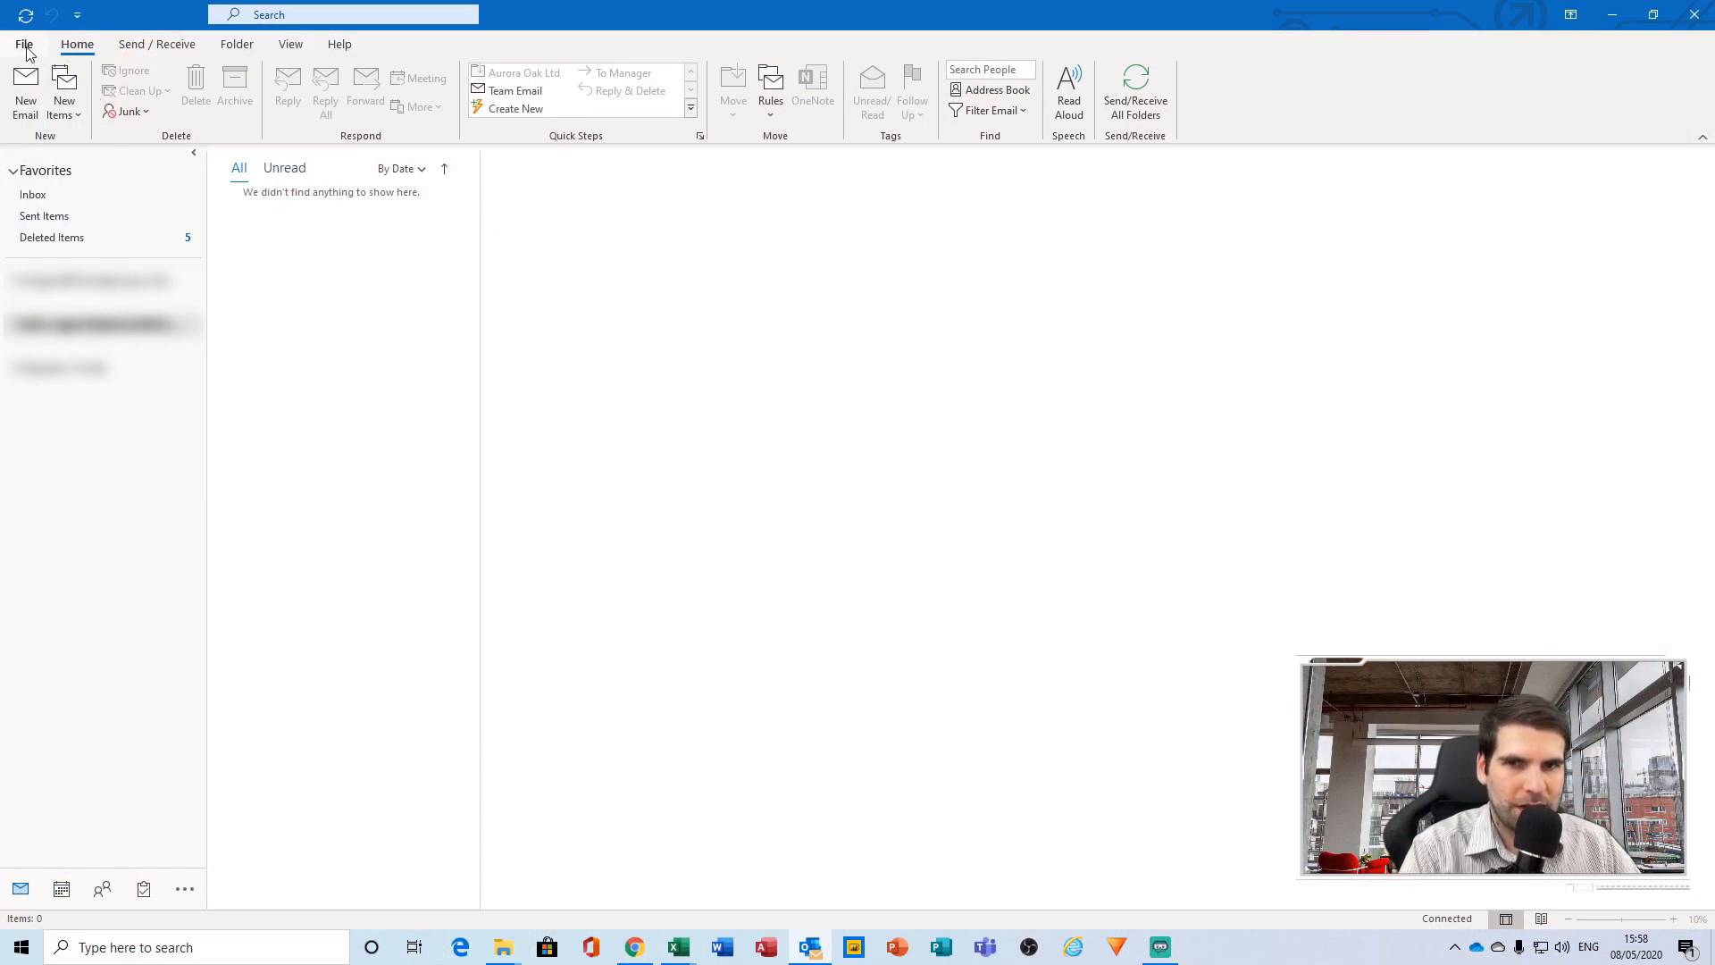
# Go to the File backstage Account Information page where automatic replies are managed.
pyautogui.click(24, 43)
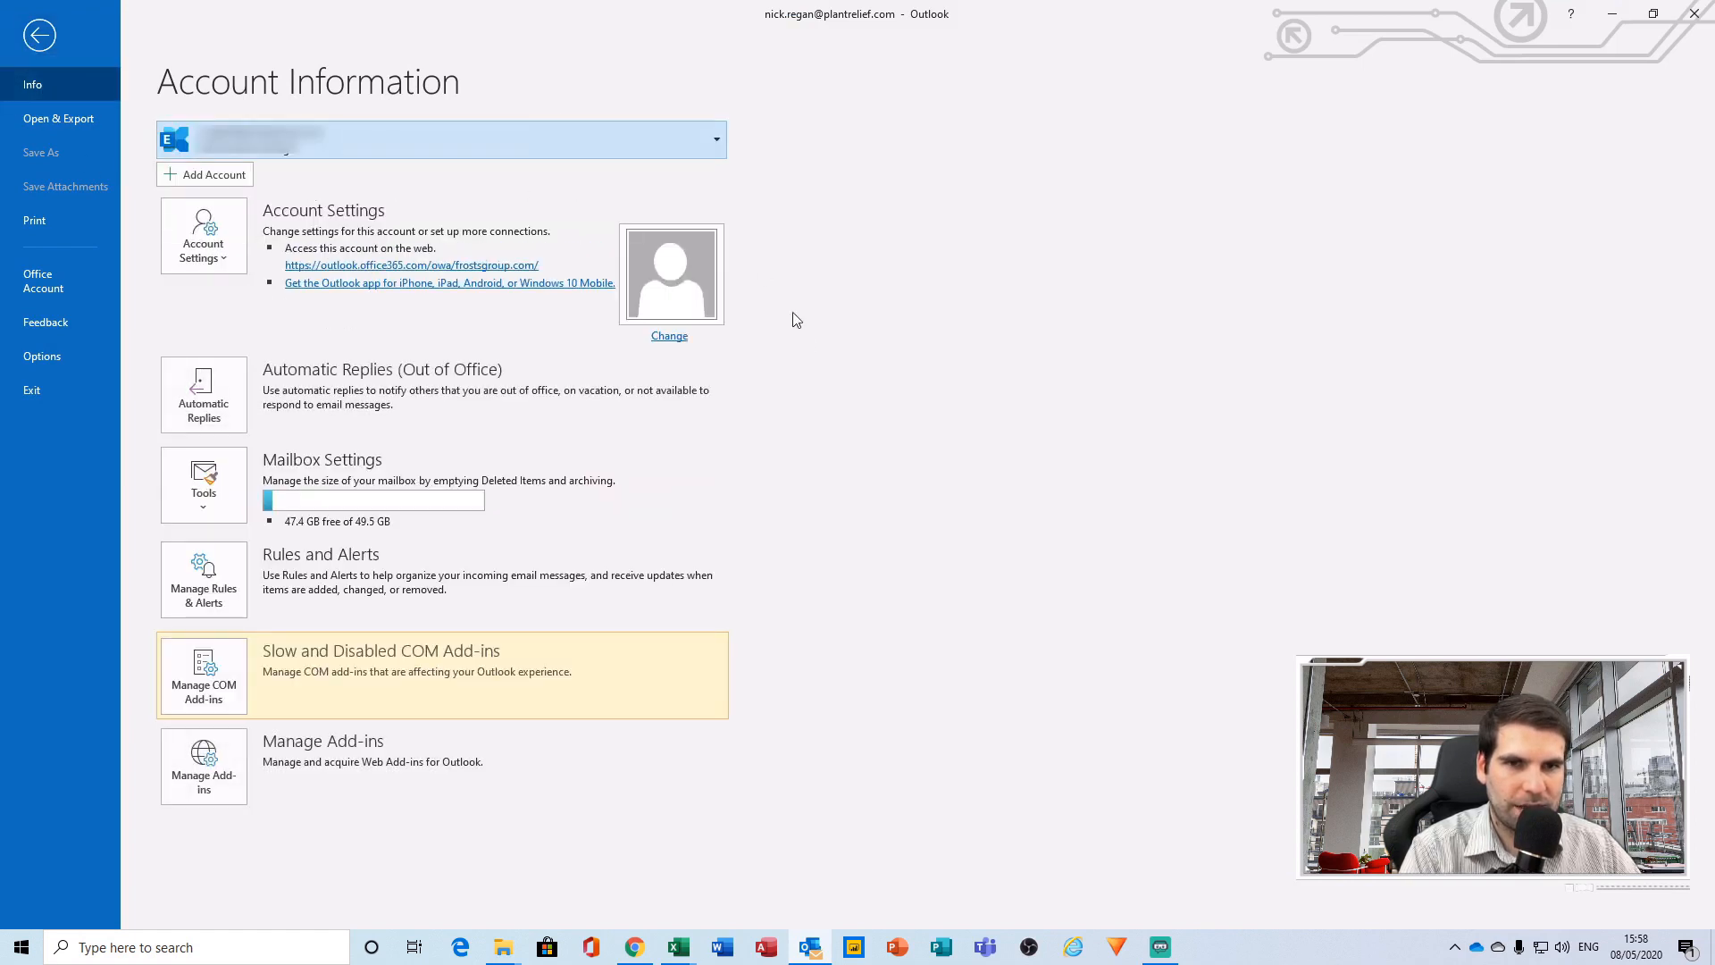
pyautogui.moveTo(172, 316)
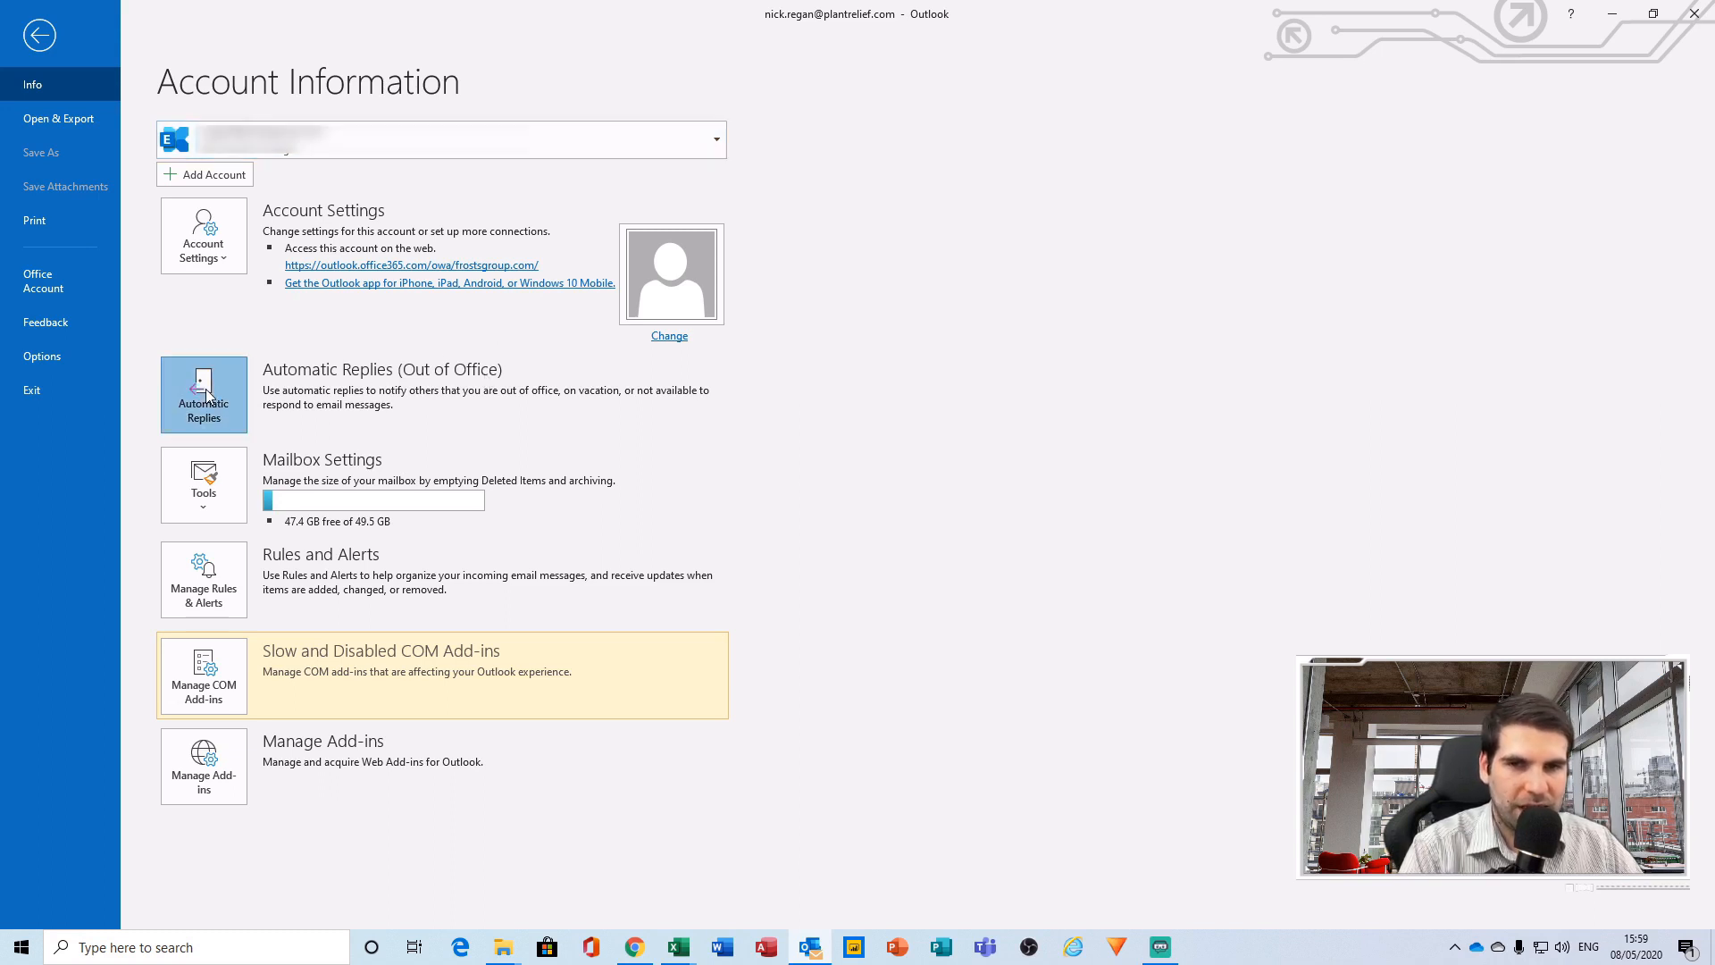
# In Automatic Replies, switch on sending and limit it to a set time range.
pyautogui.click(202, 393)
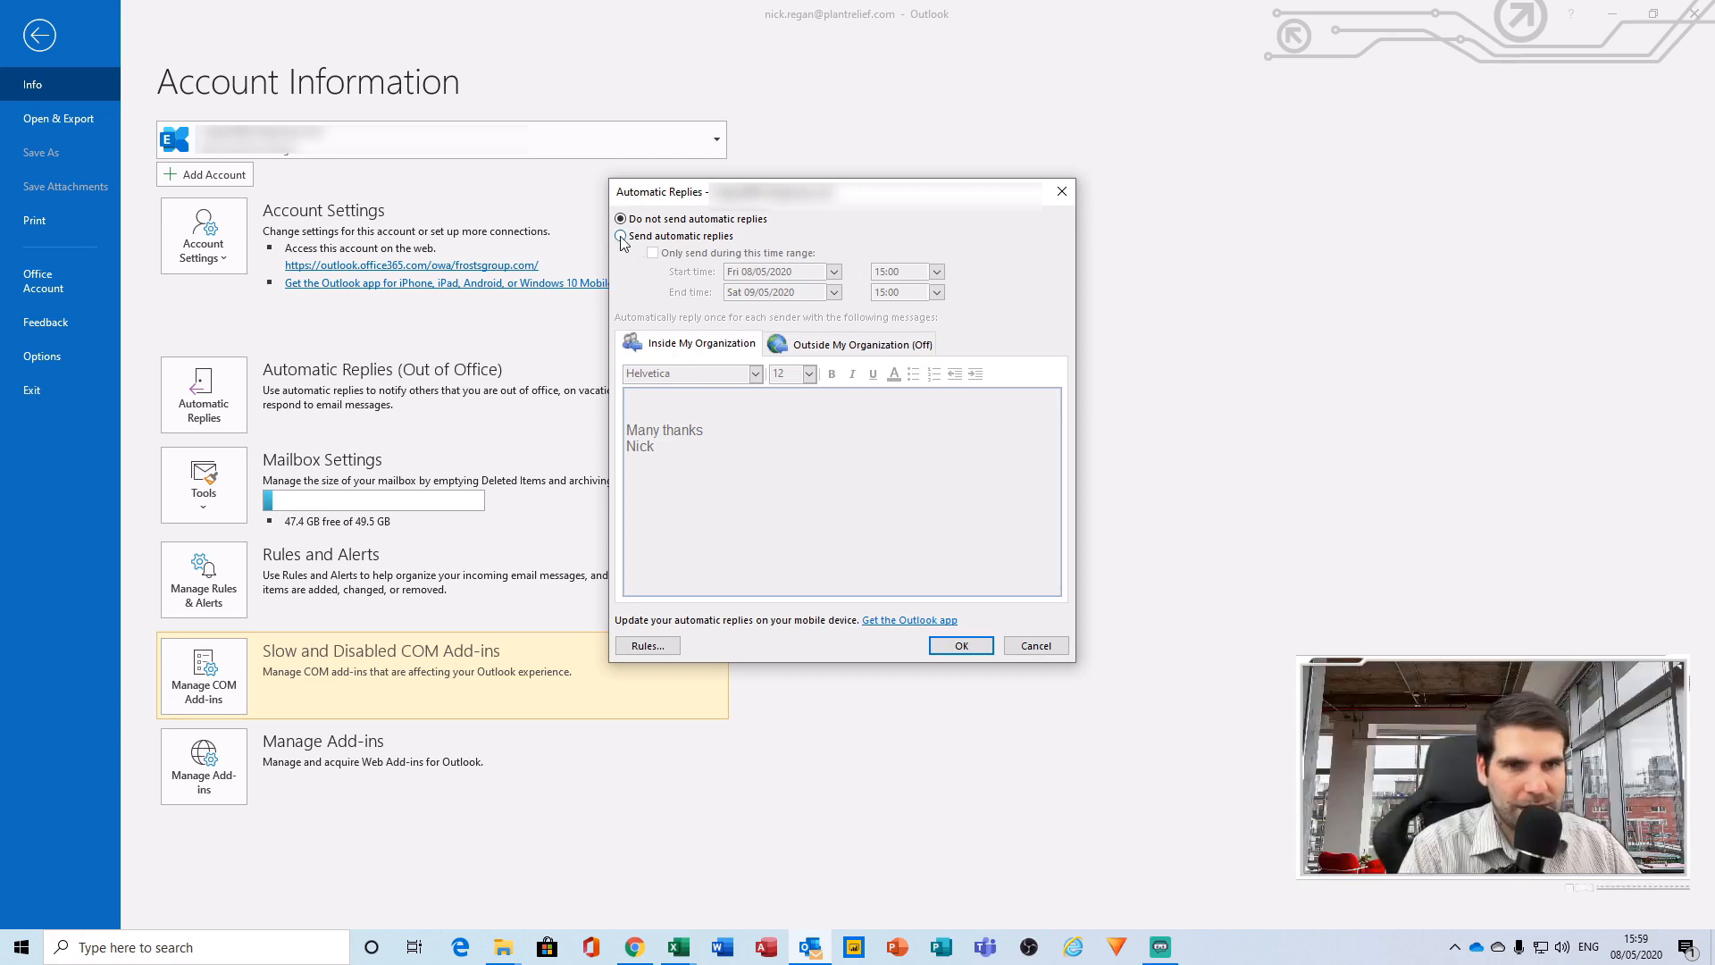
pyautogui.click(620, 236)
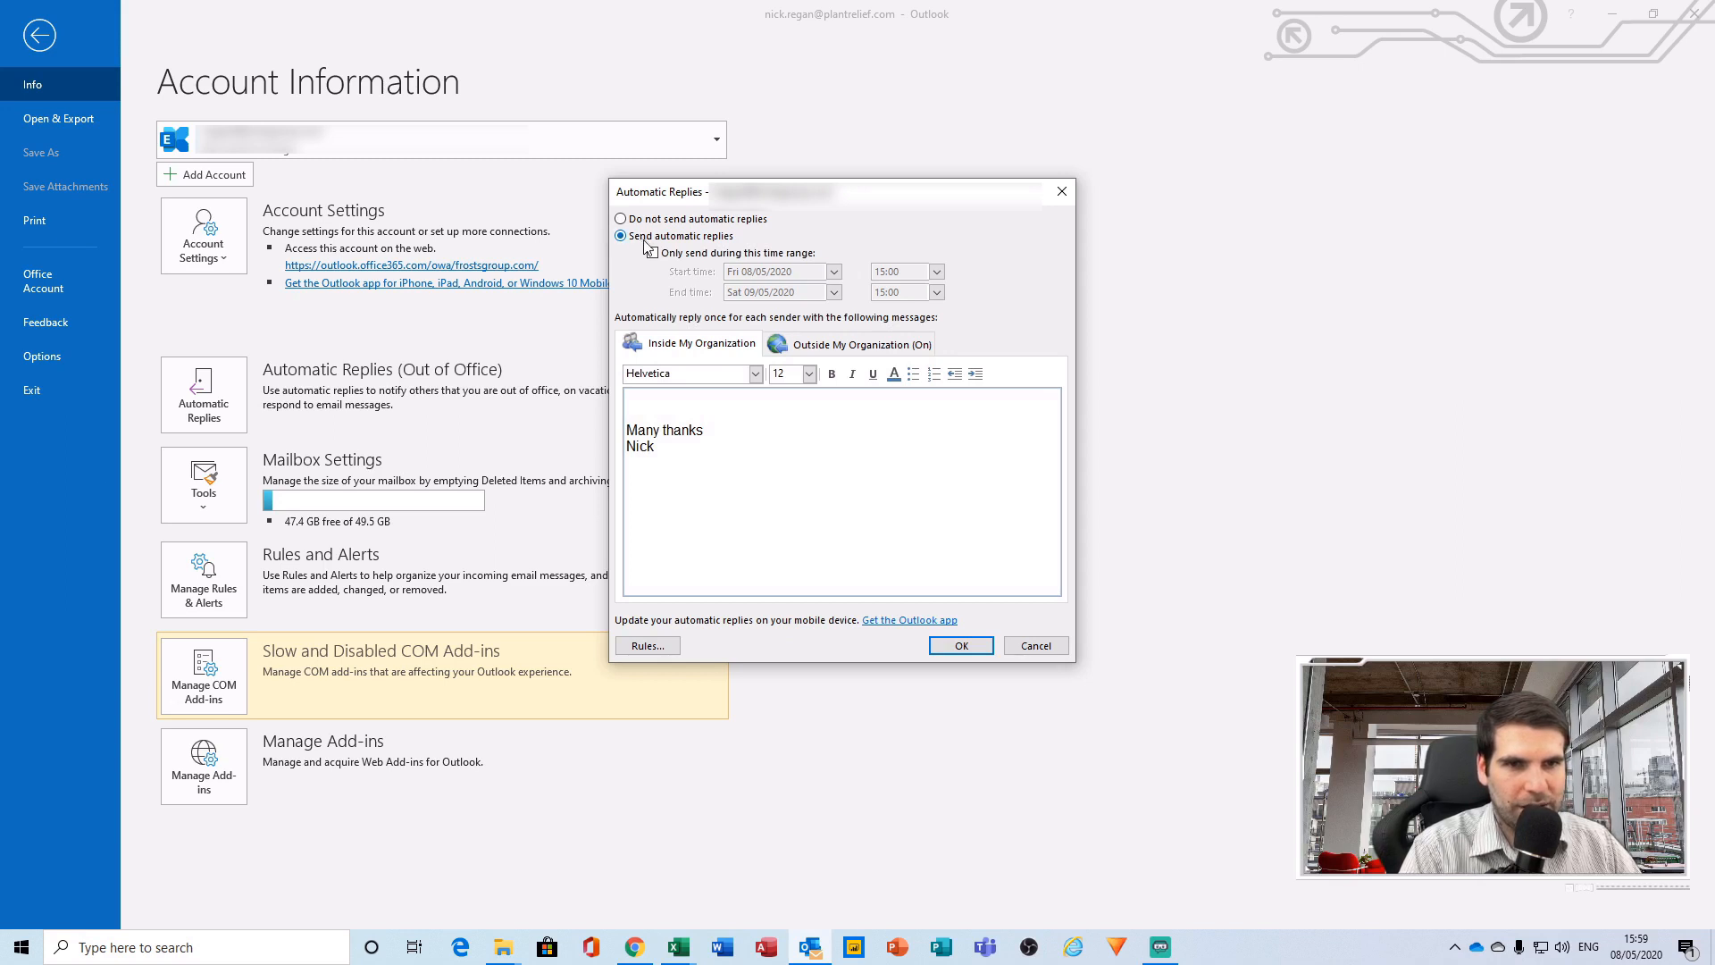
pyautogui.click(652, 252)
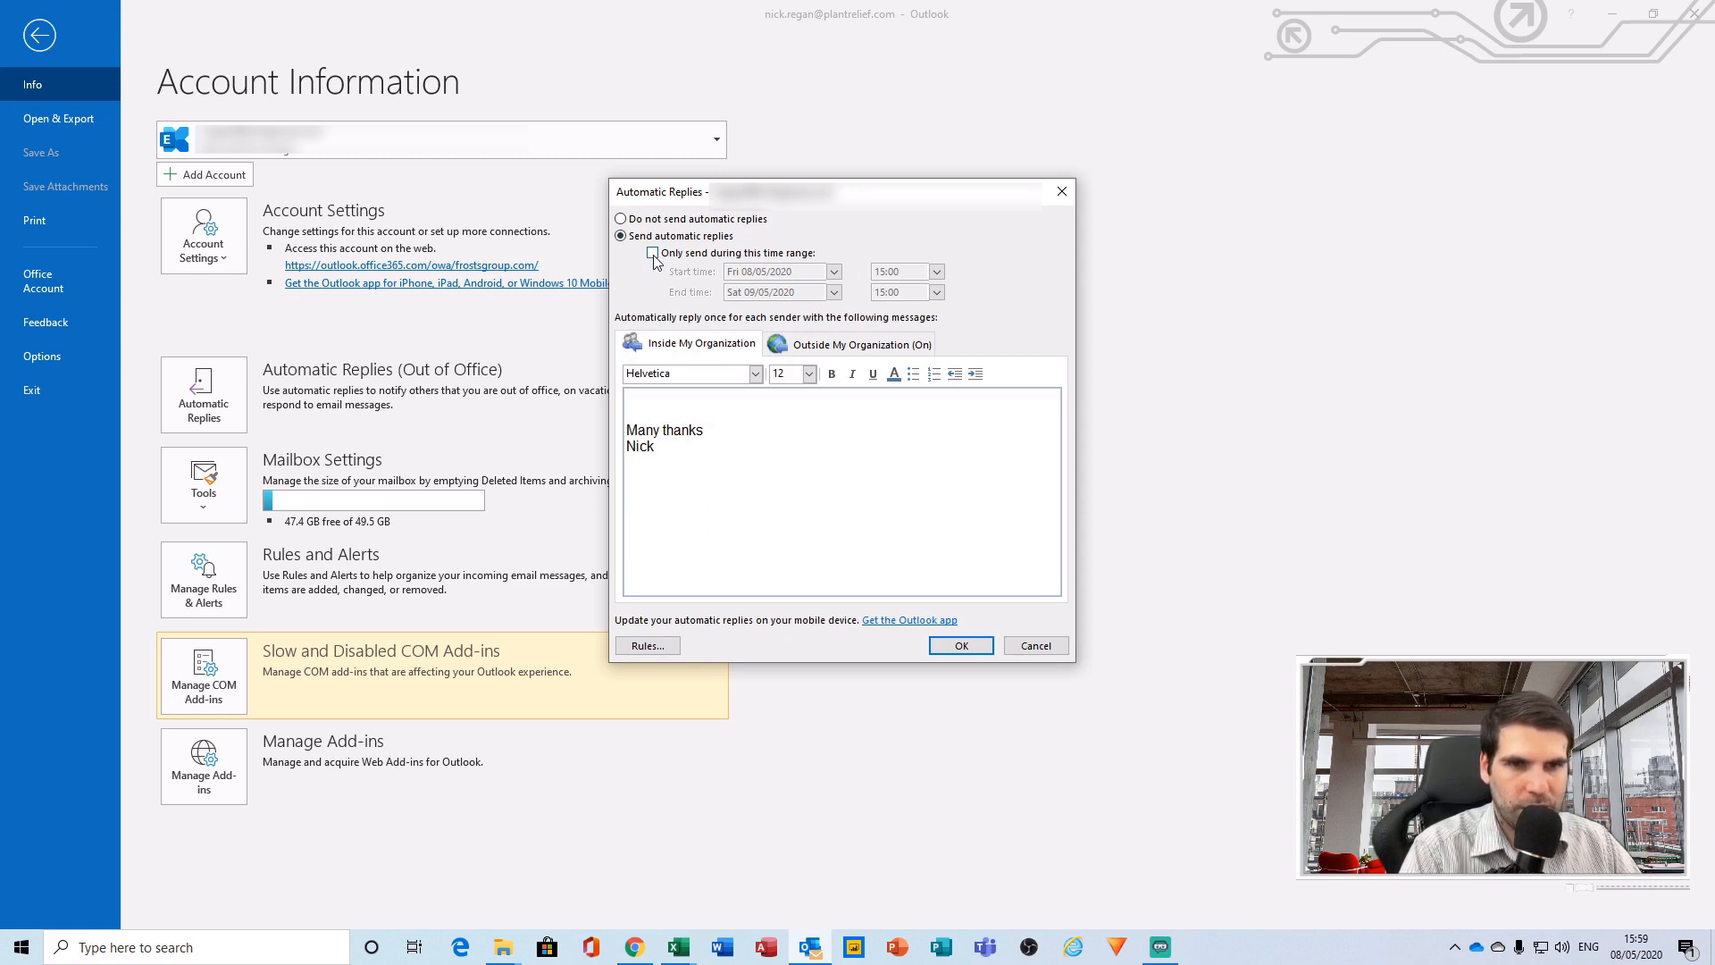
pyautogui.click(654, 252)
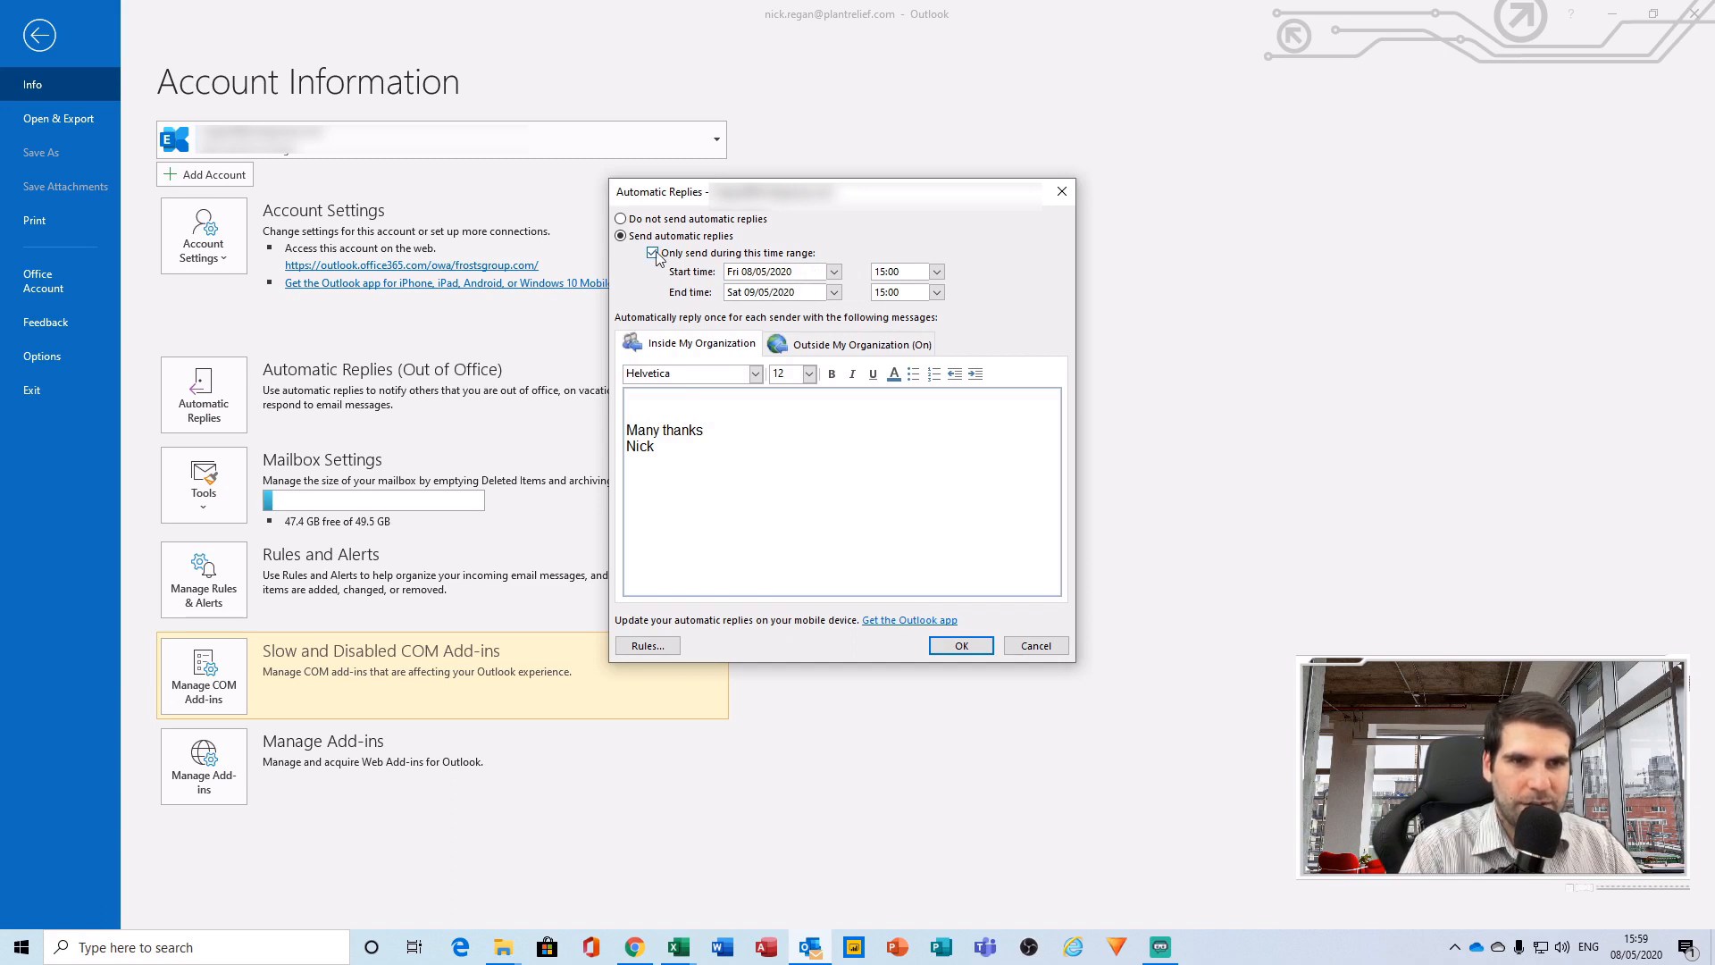
pyautogui.moveTo(676, 270)
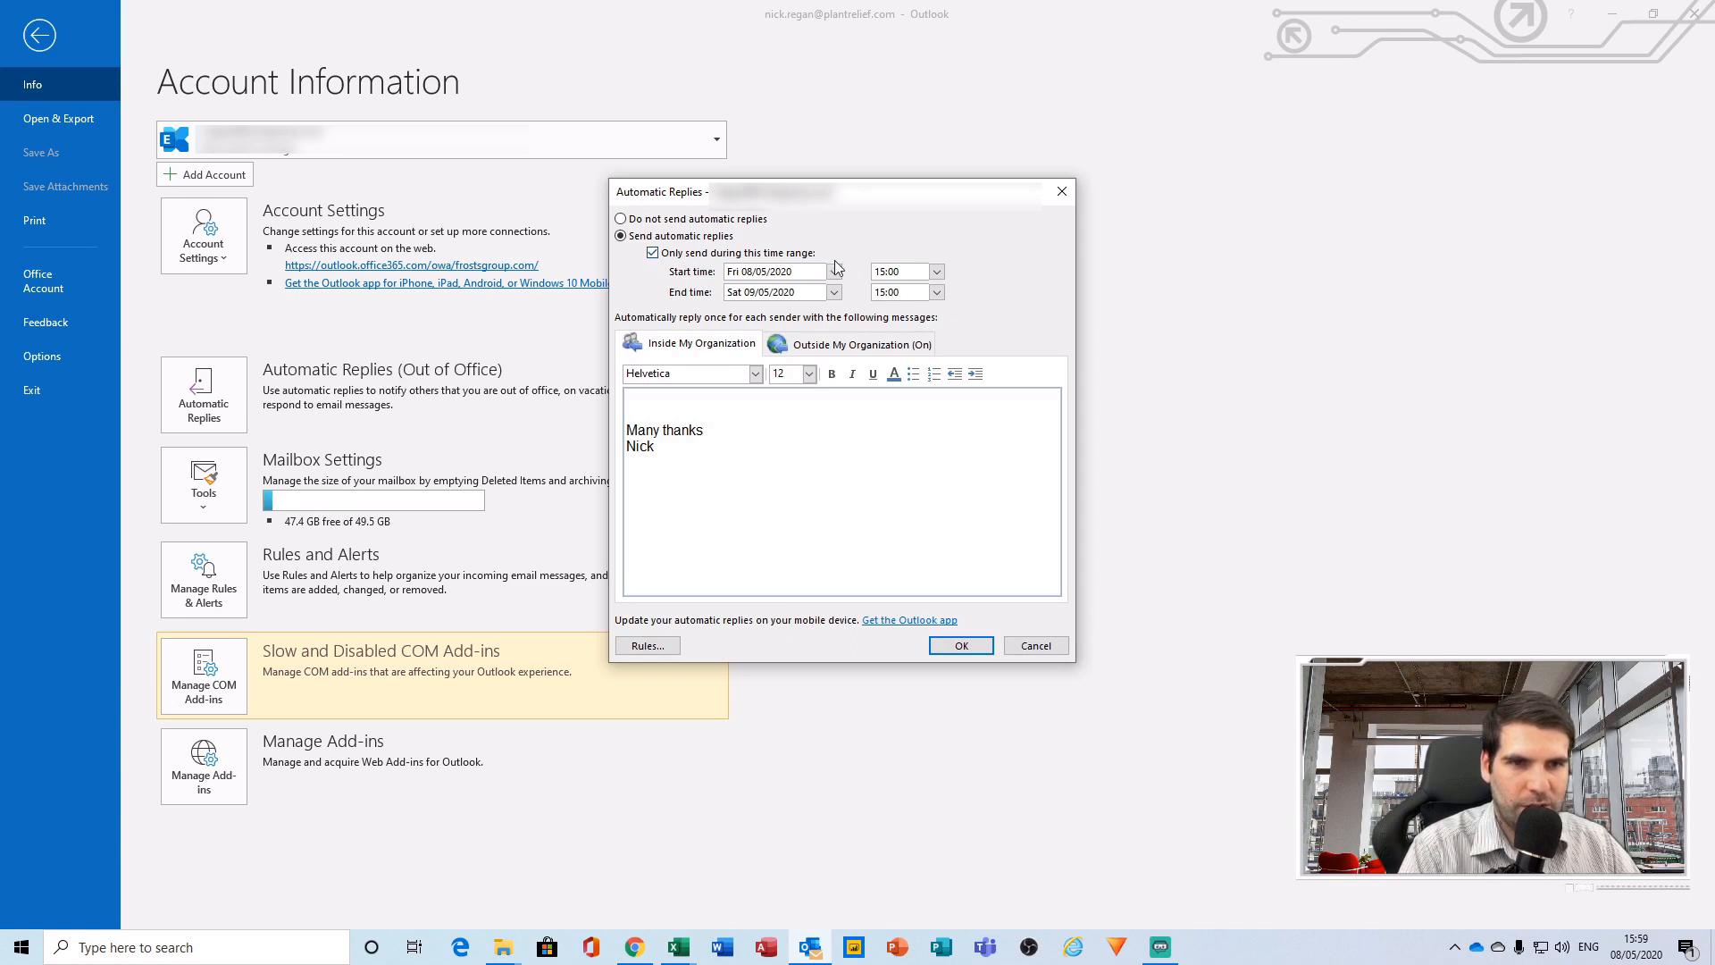
# Set the start of the range to Friday 08/05/2020 at 17:00.
pyautogui.click(834, 291)
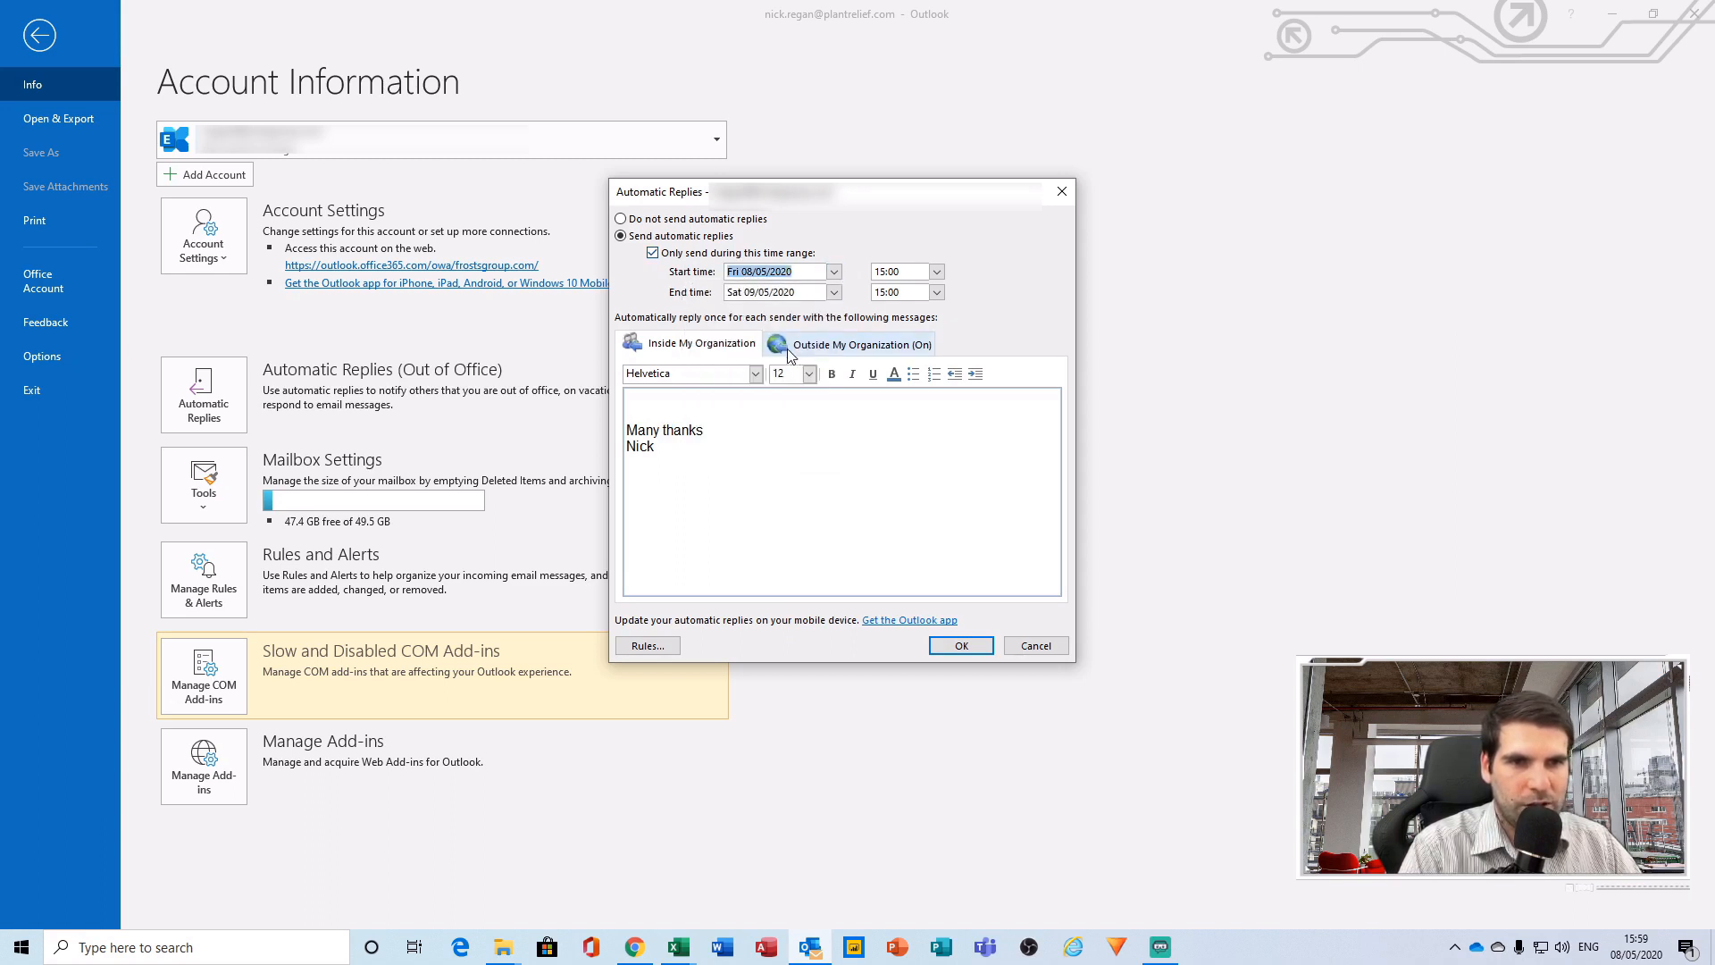
pyautogui.click(936, 271)
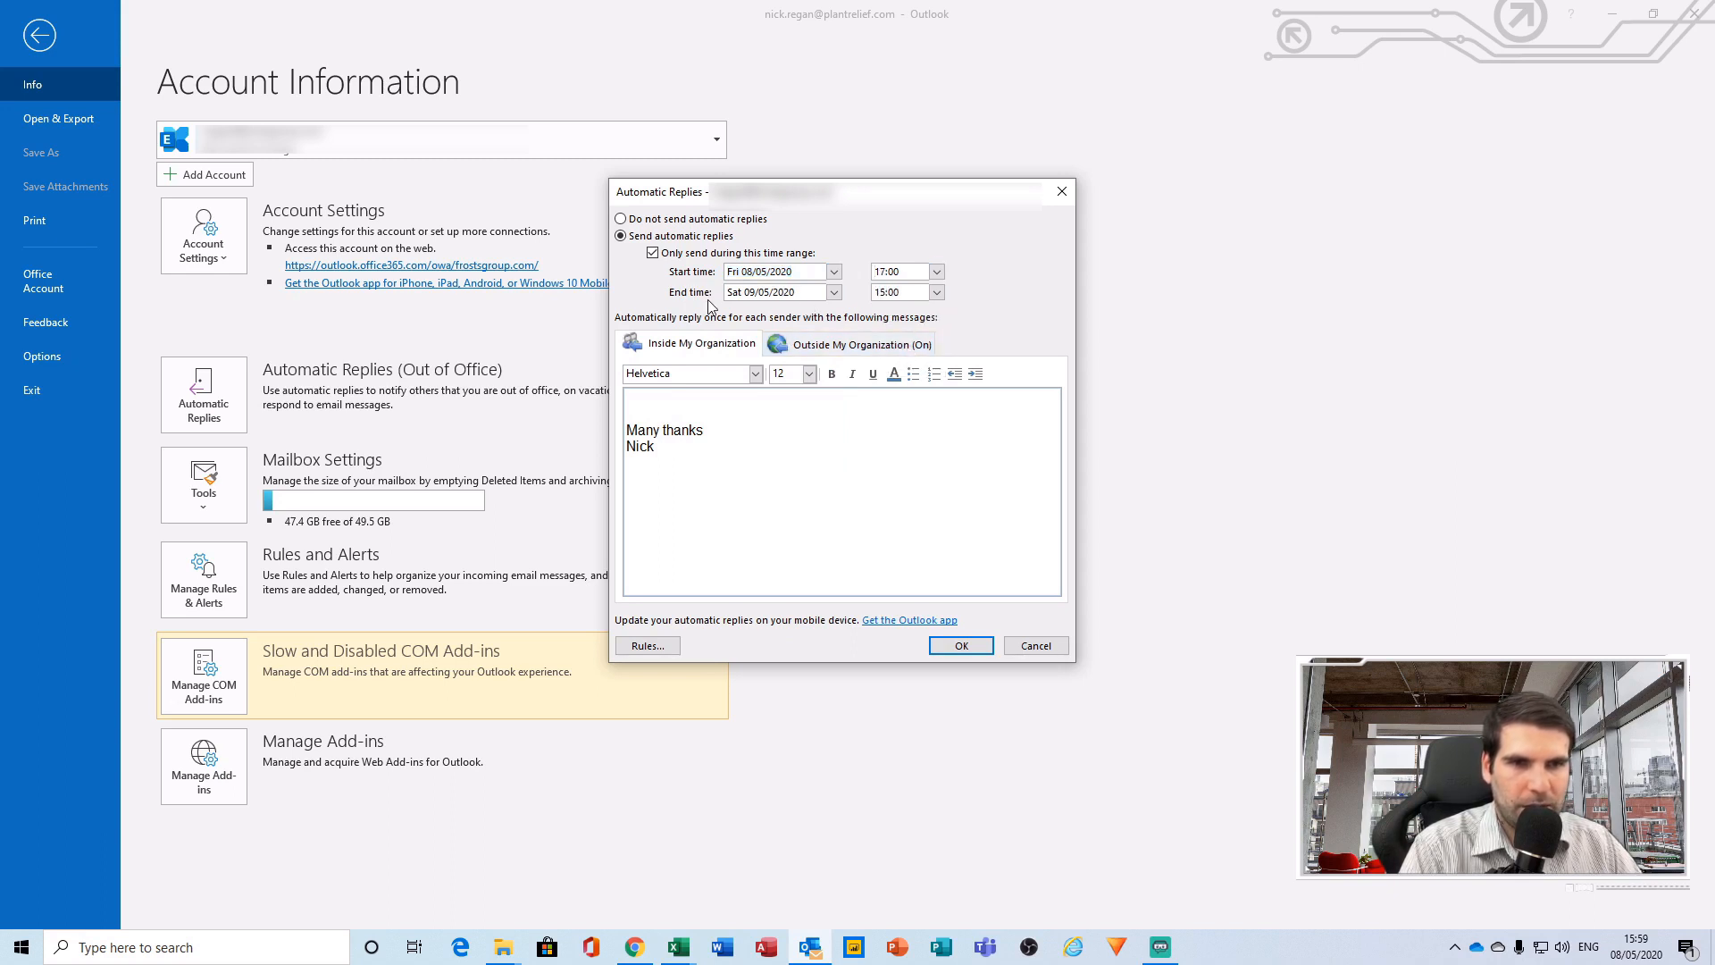
pyautogui.click(834, 272)
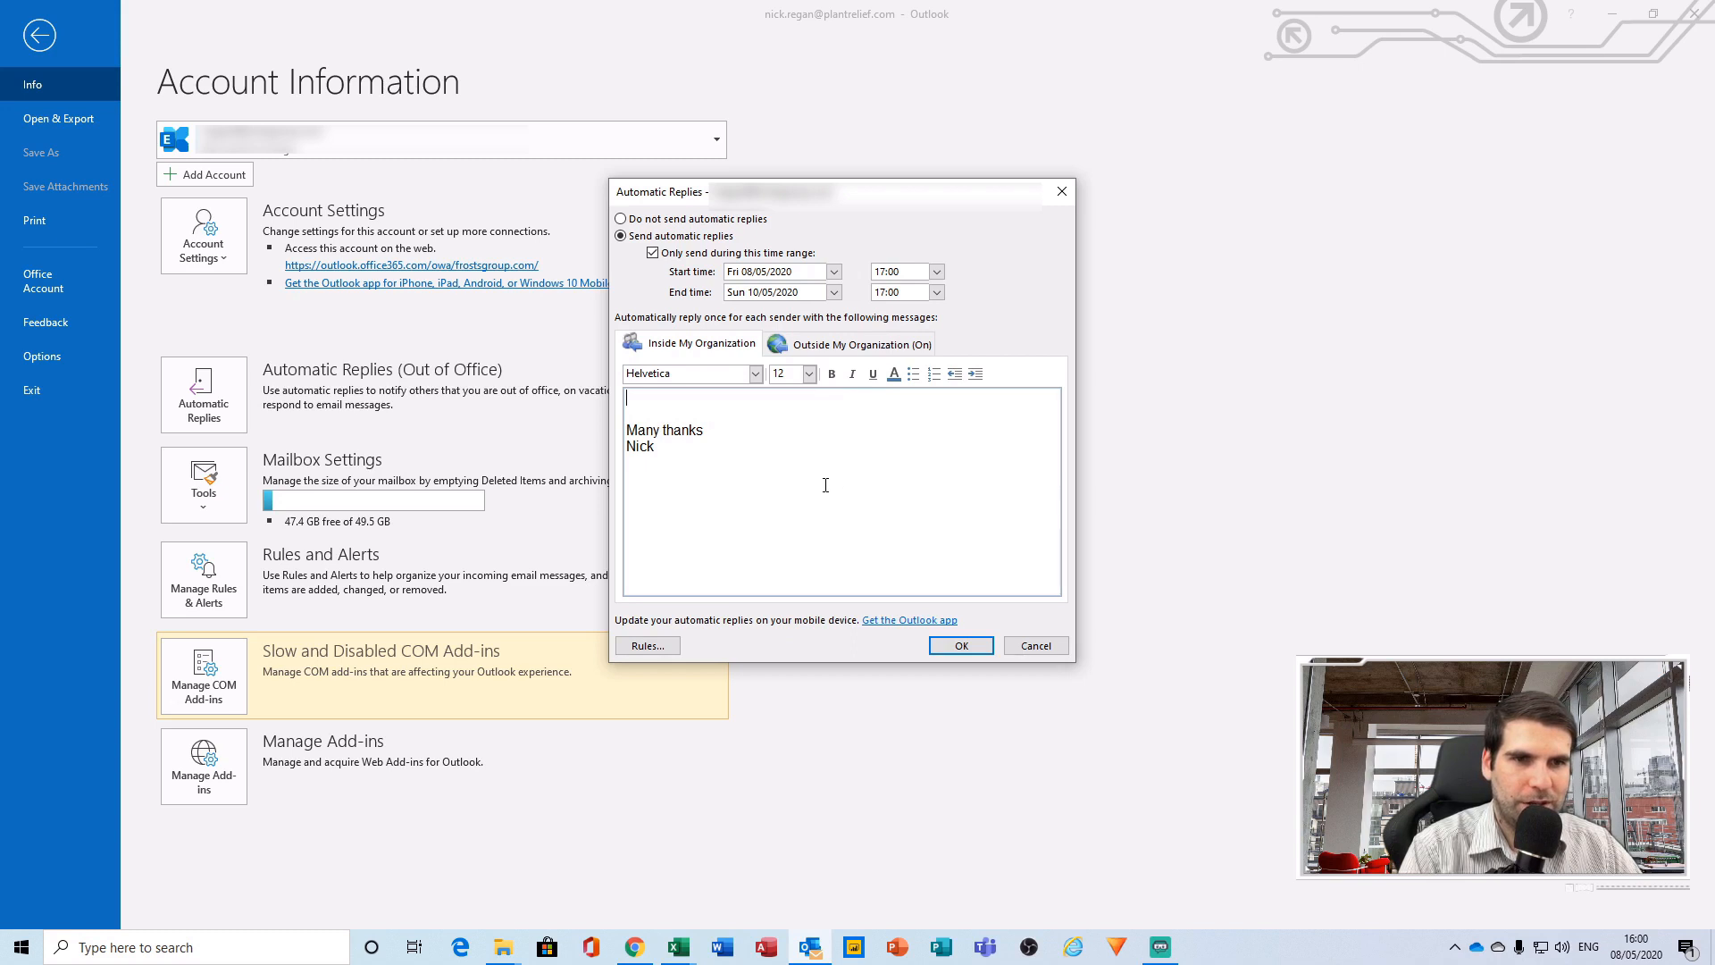
pyautogui.moveTo(720, 363)
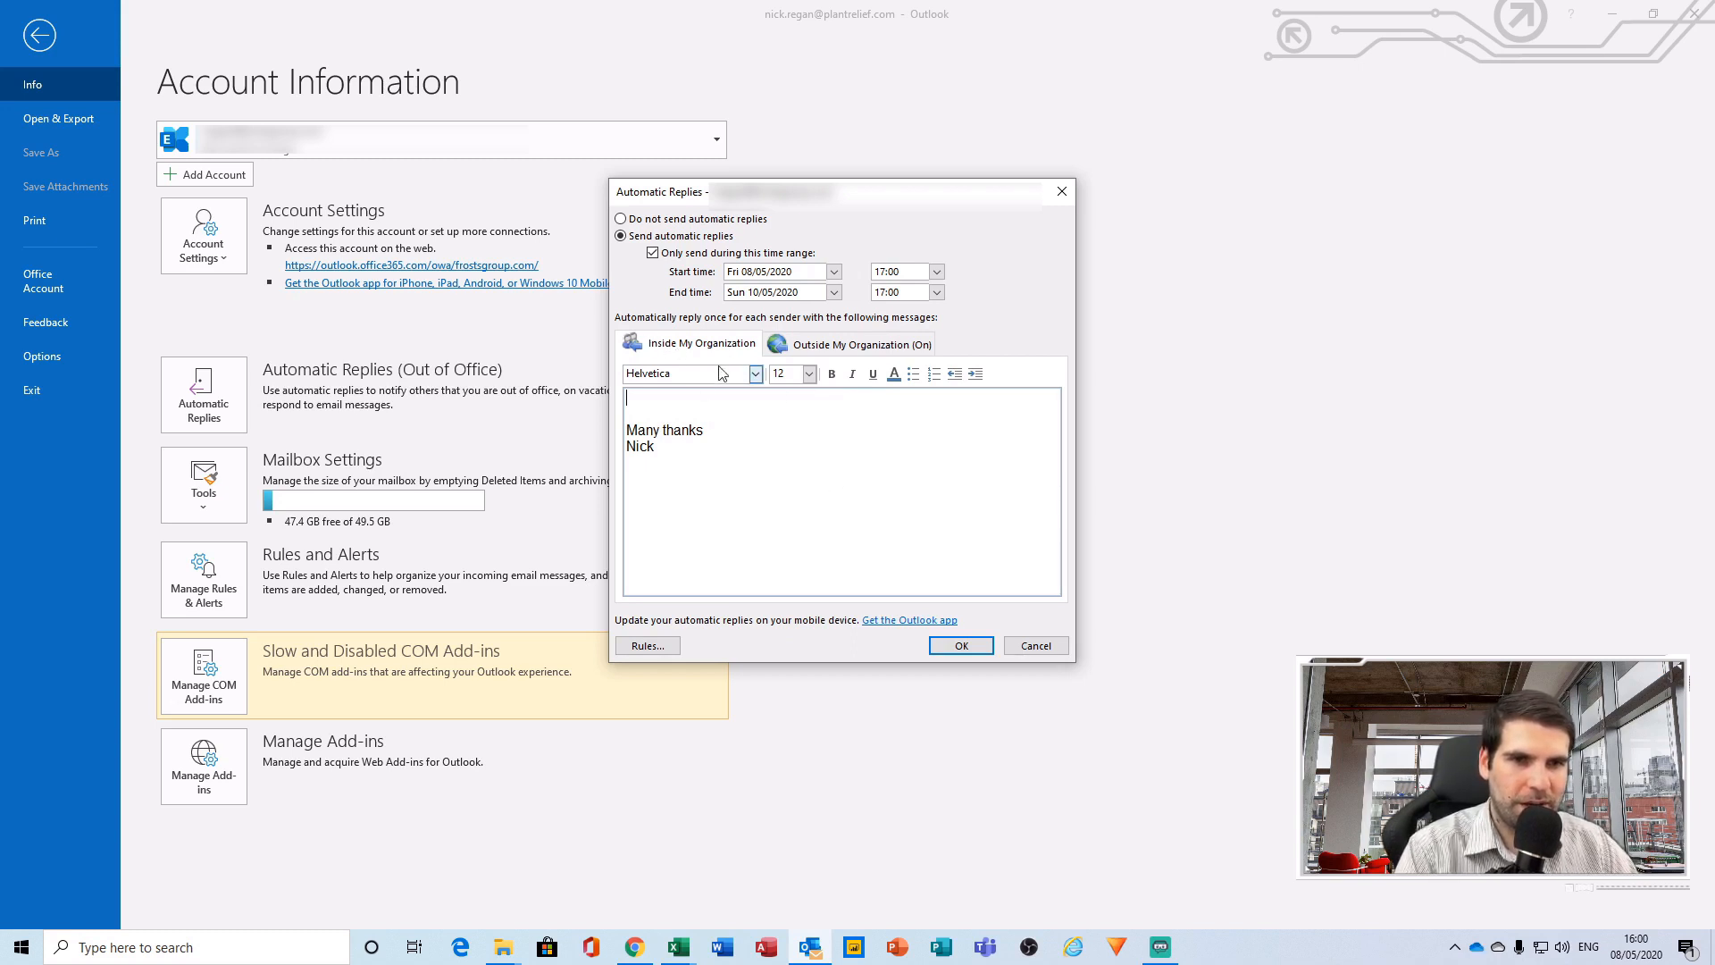
pyautogui.moveTo(713, 374)
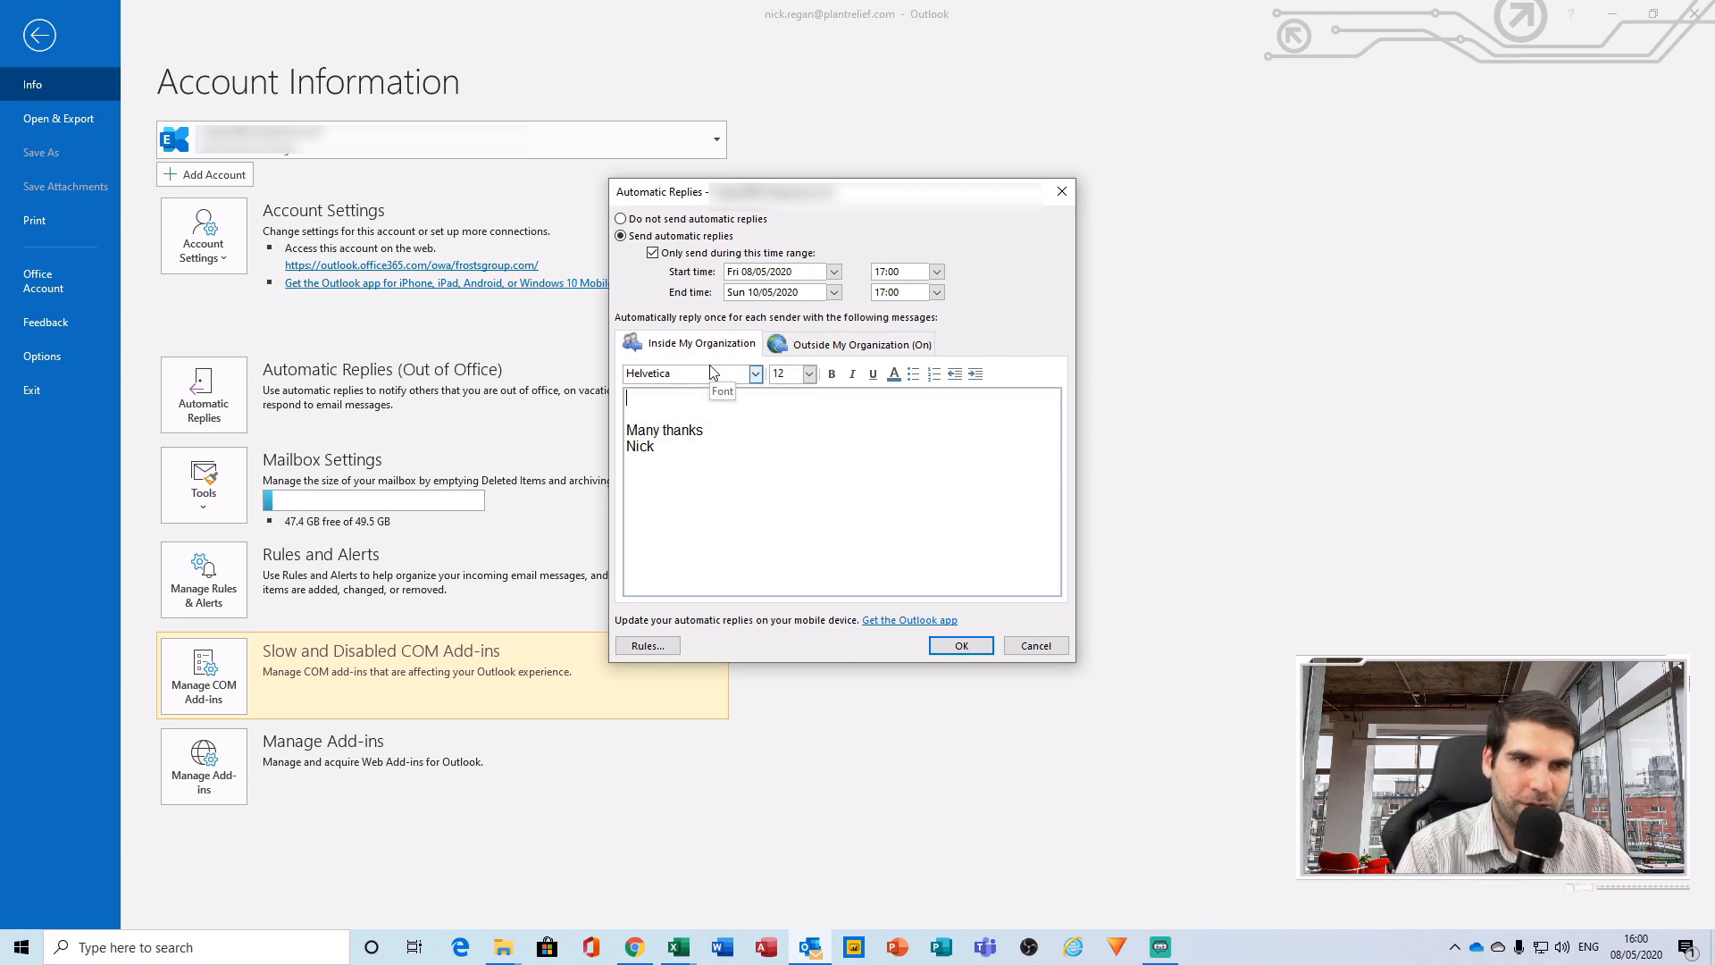
# Check the Outside My Organization reply, then return to the Inside My Organization message.
pyautogui.click(862, 343)
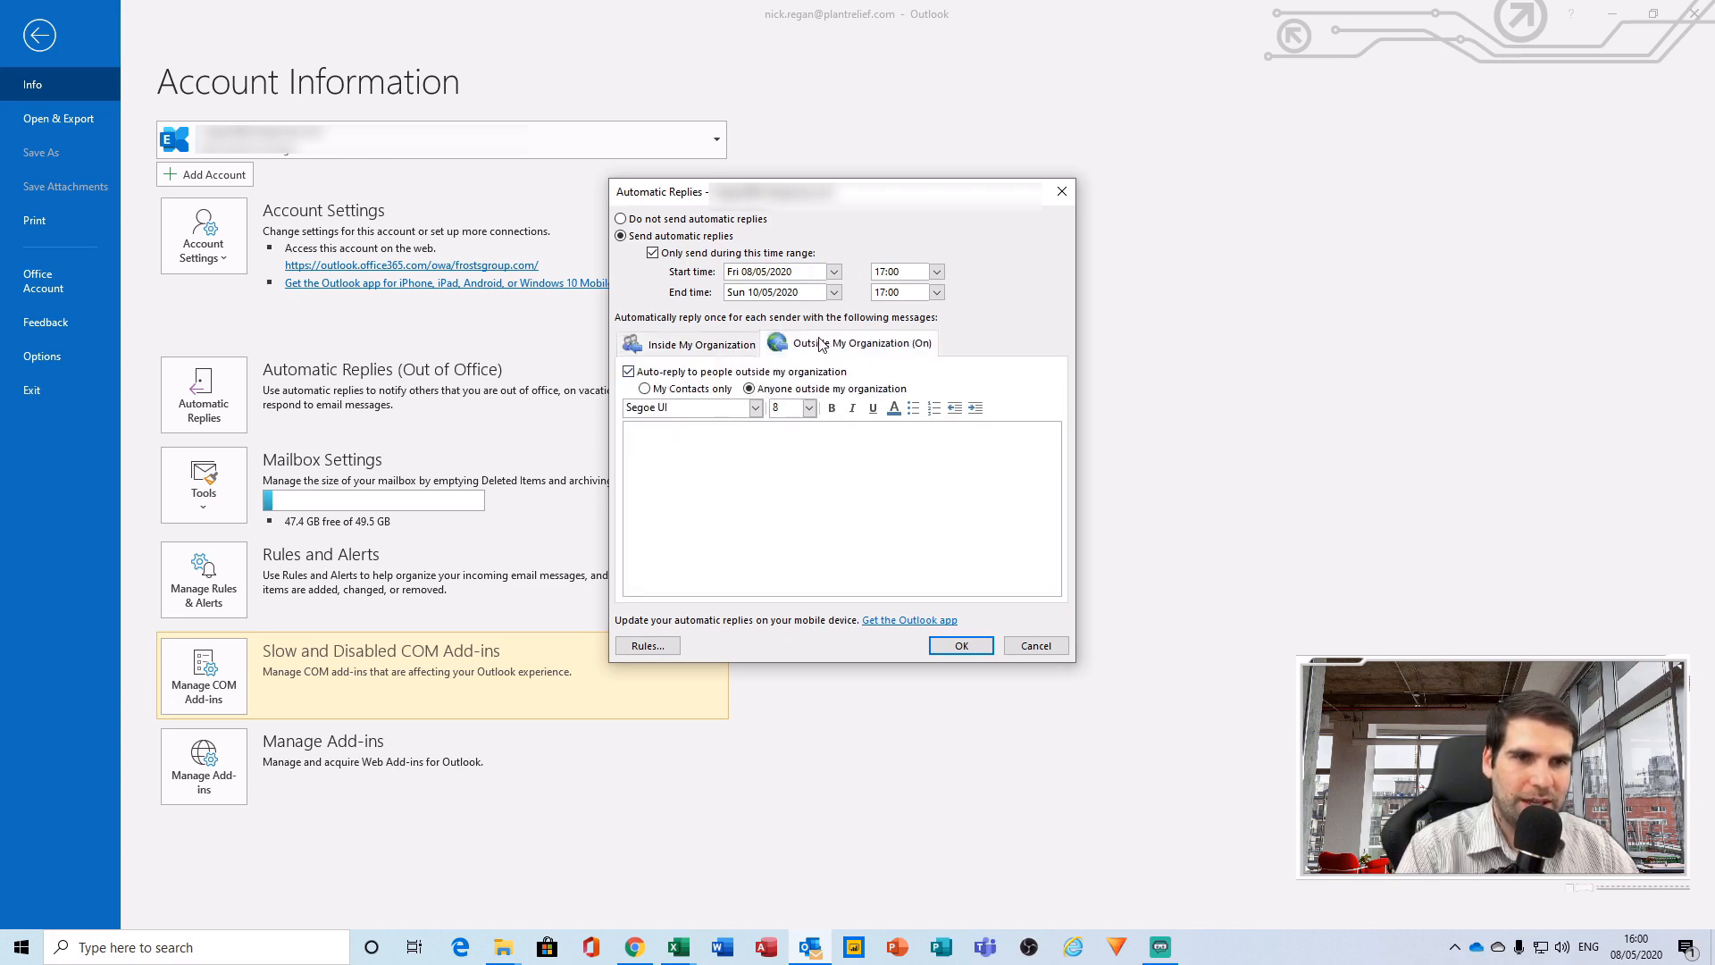
pyautogui.click(700, 343)
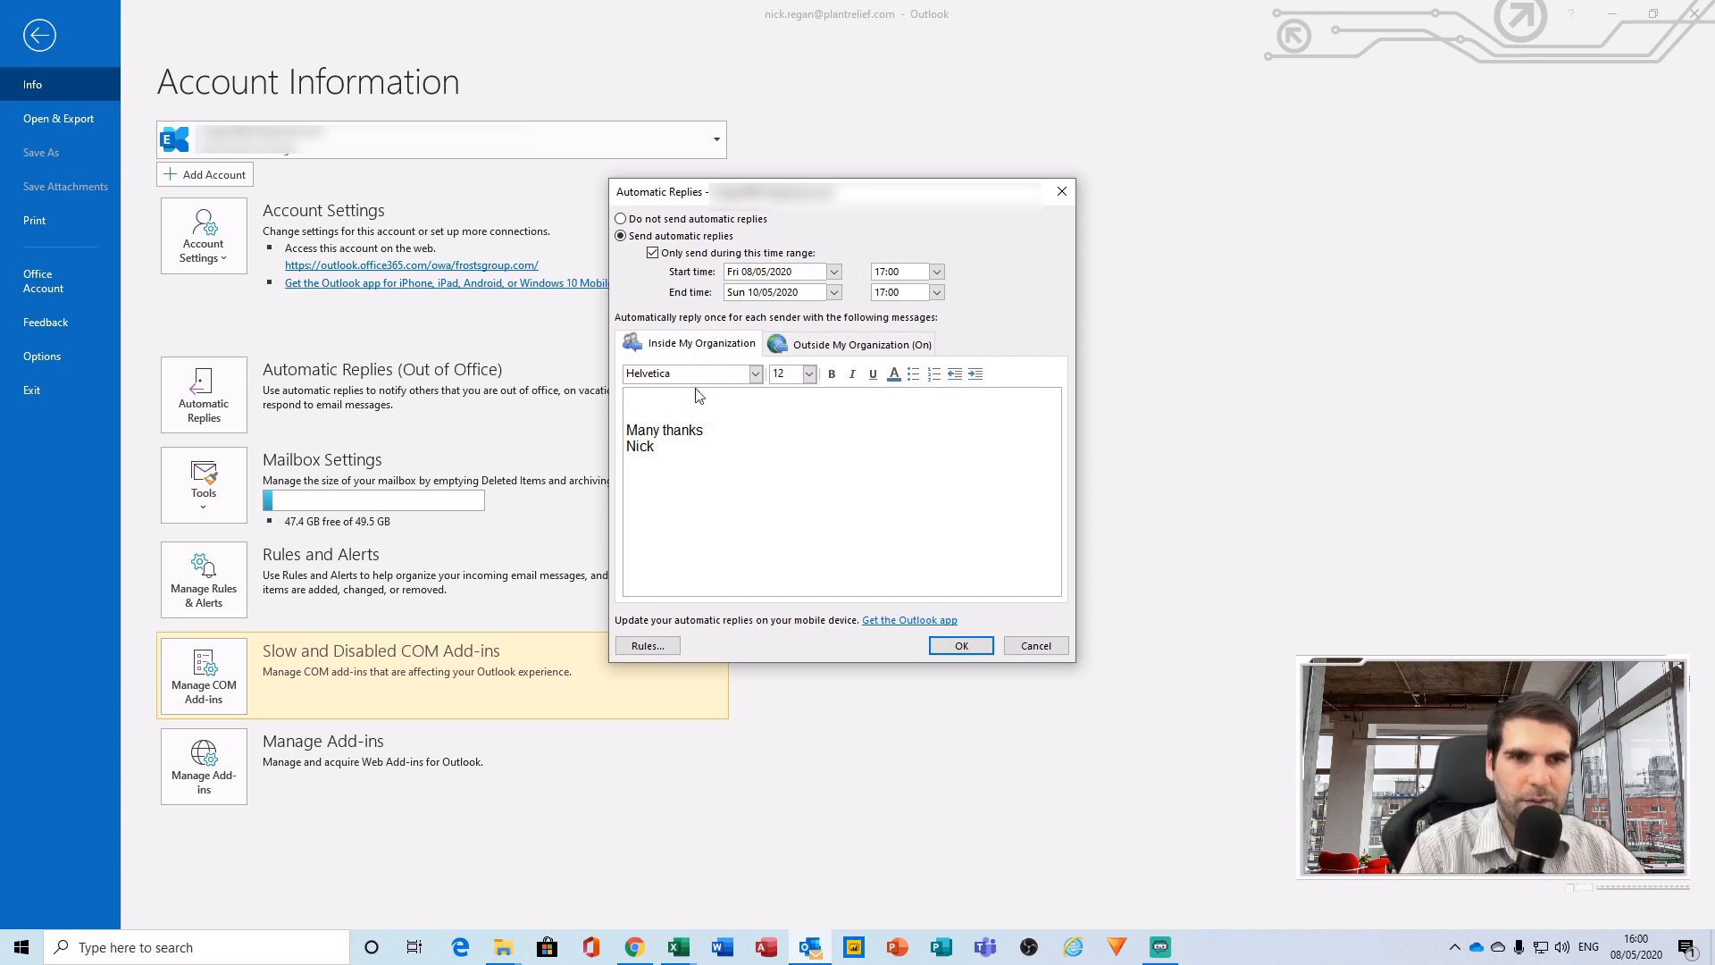
# Write 'Hi, I am currently out of the office until Monday.' above the internal sign-off.
pyautogui.write('Hi, I am currently')
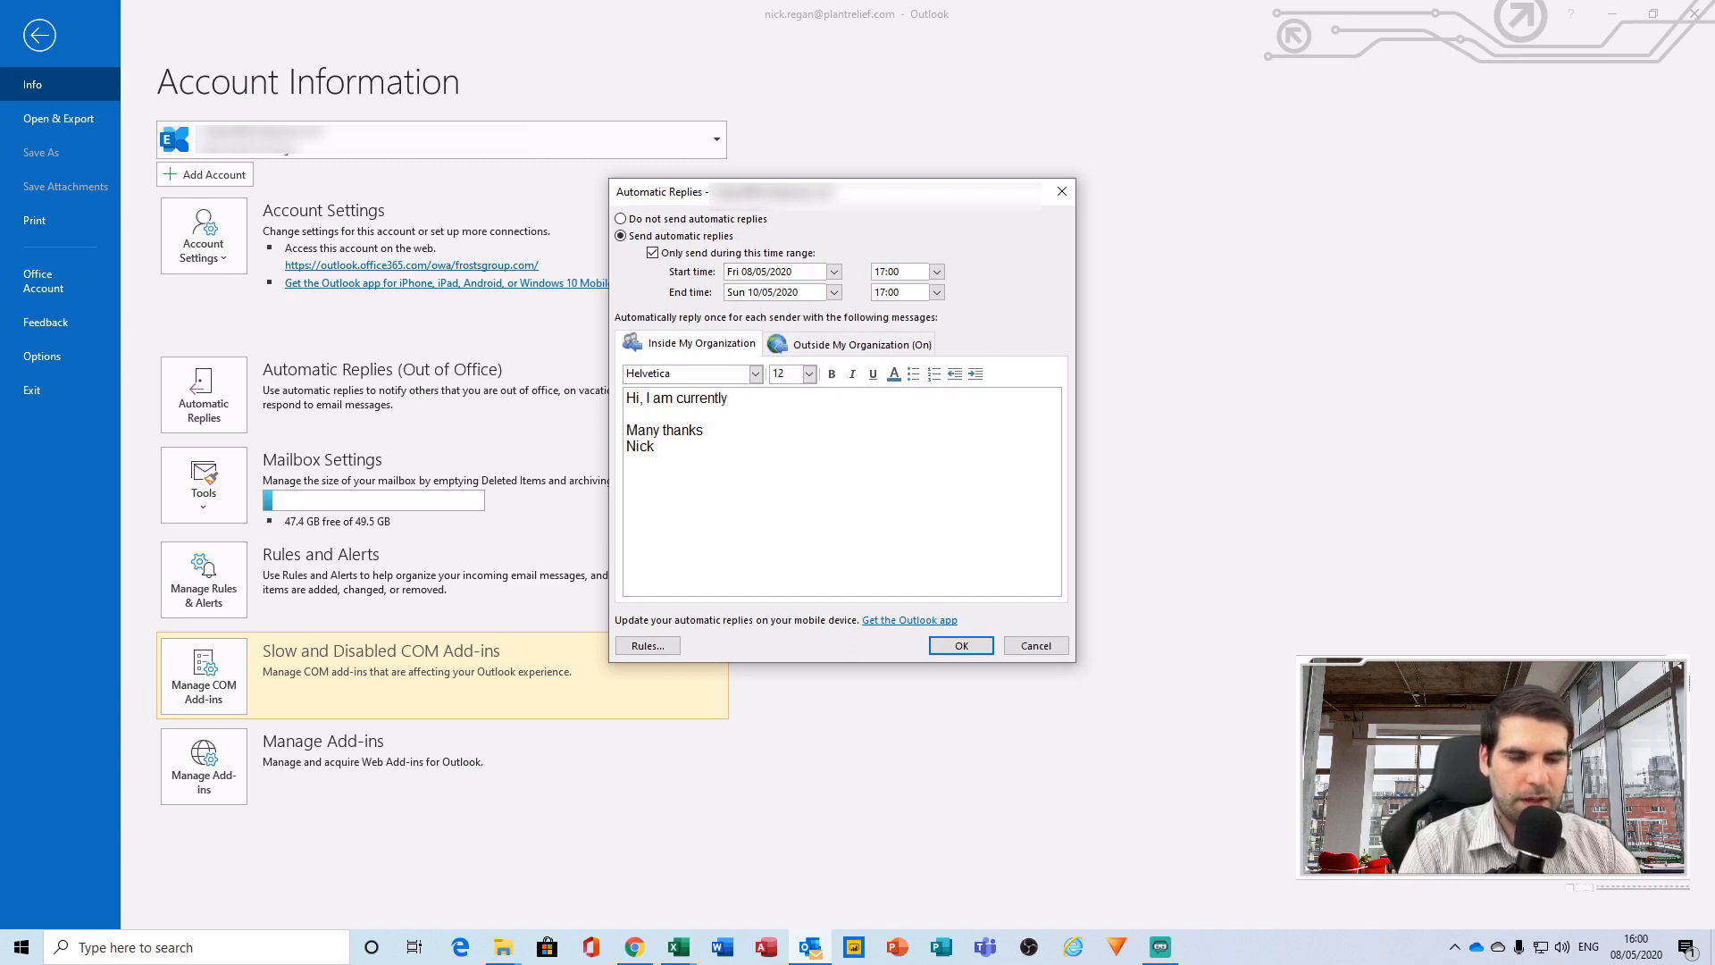
pyautogui.write('out of the office u')
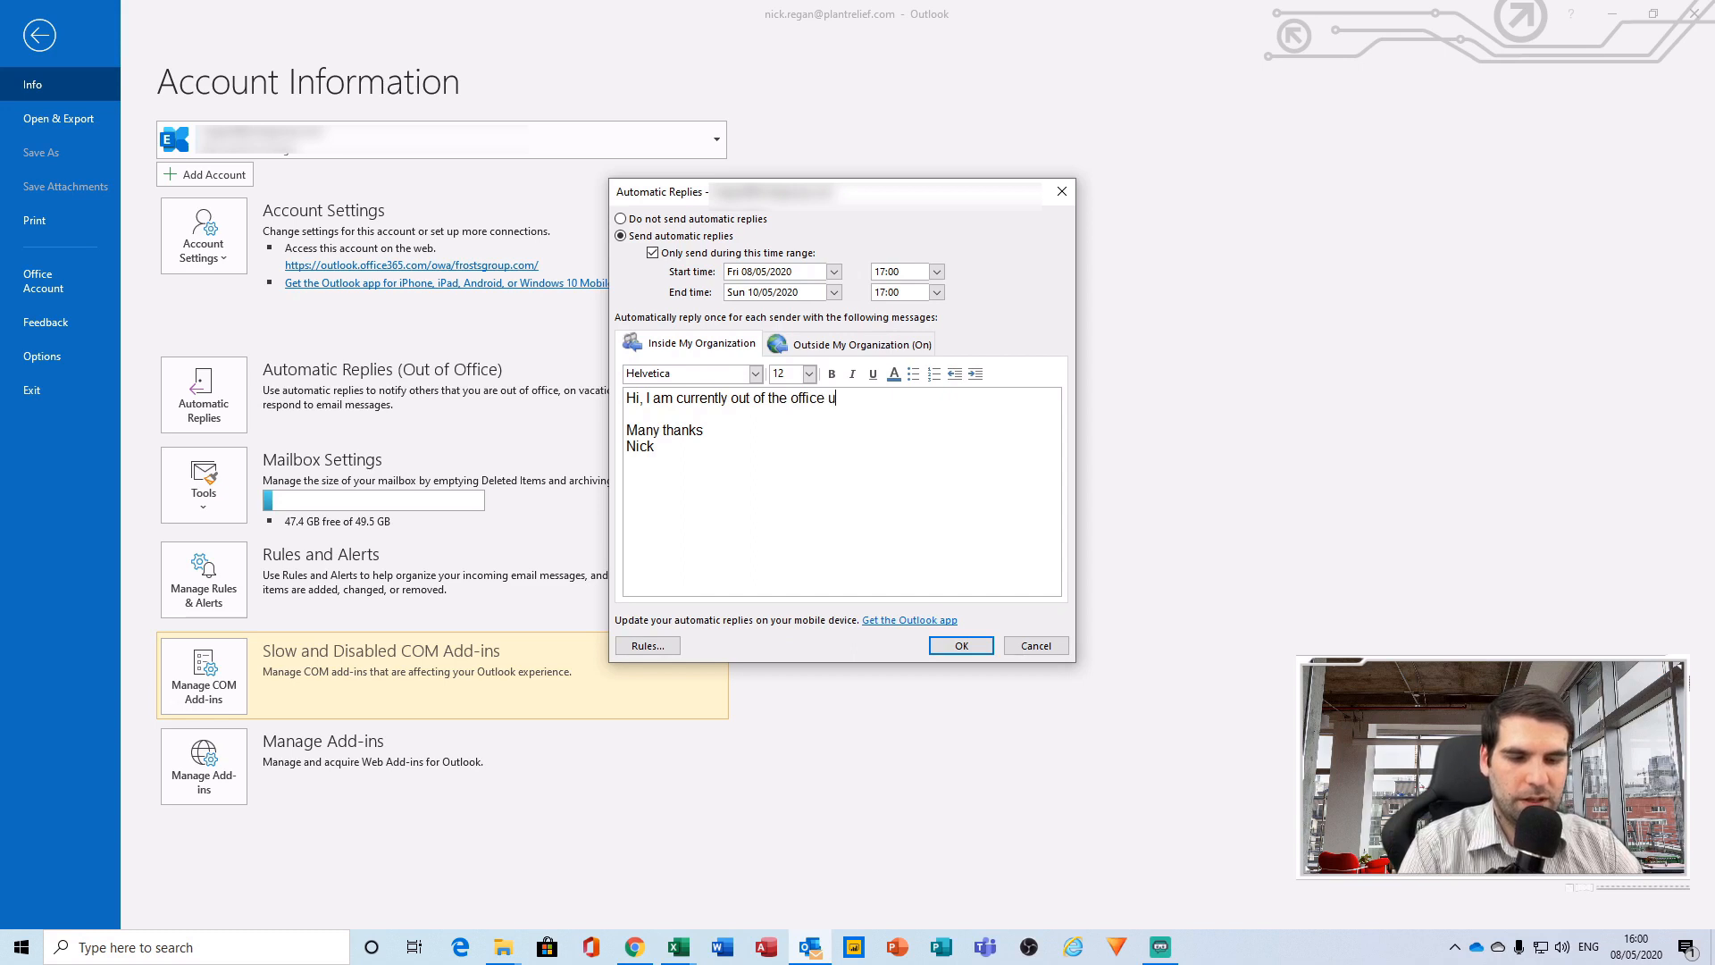
pyautogui.write('ntil M')
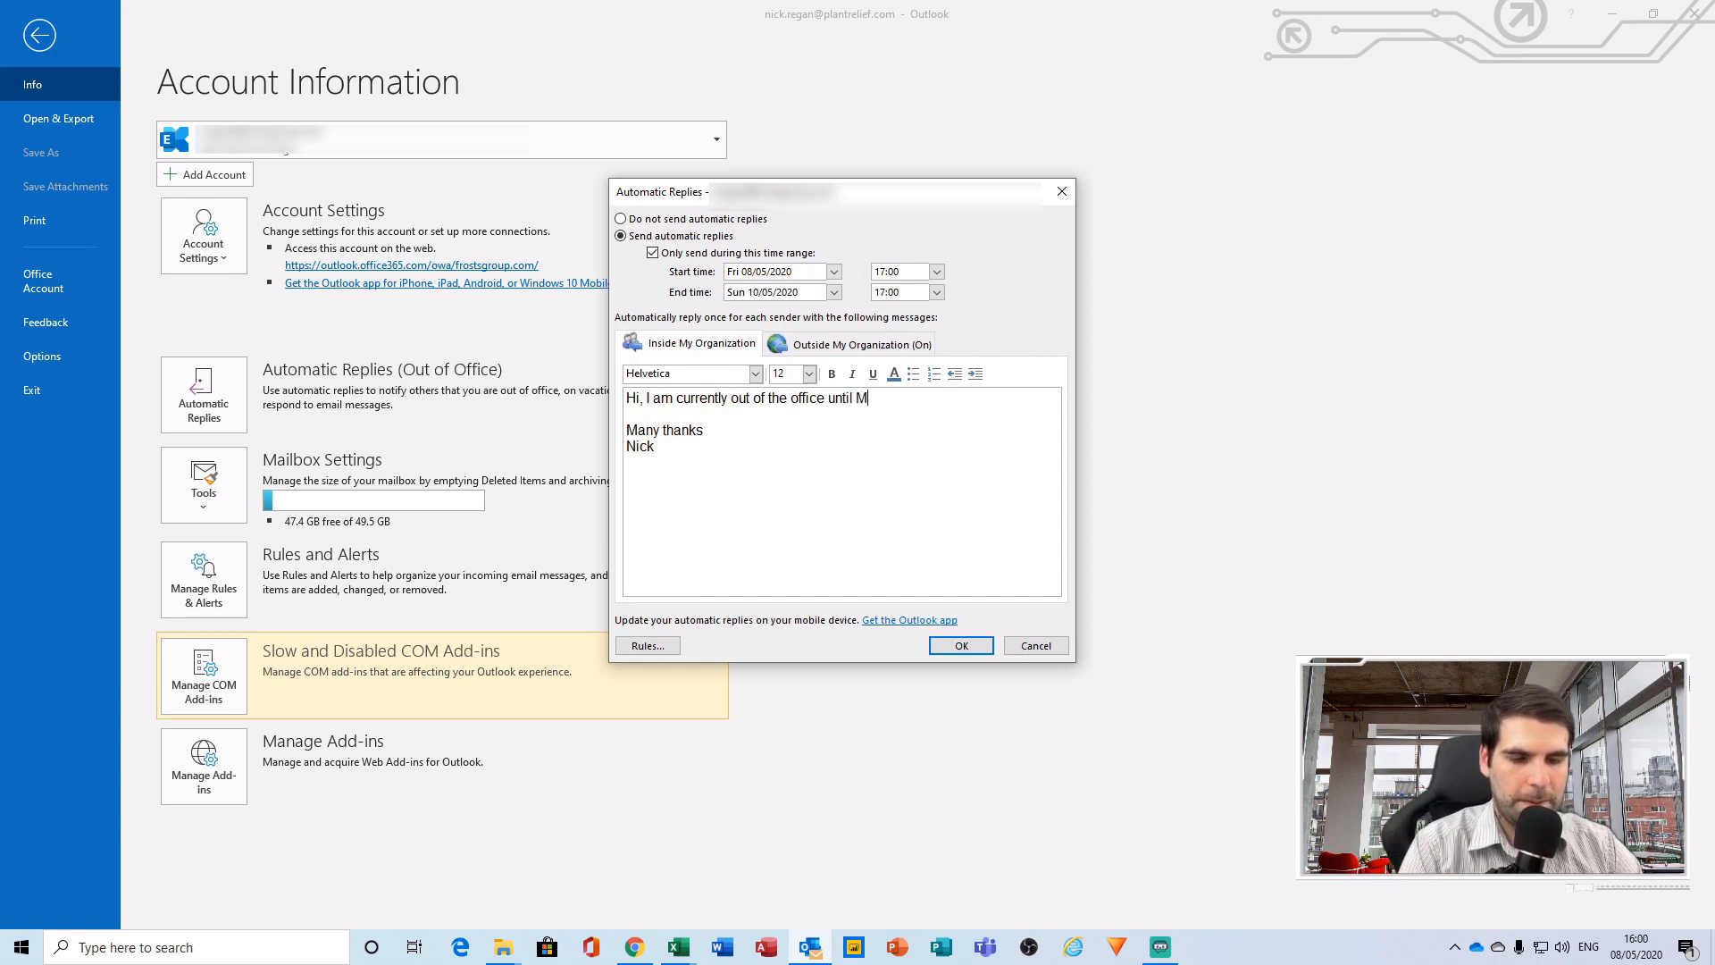
pyautogui.write('onday.')
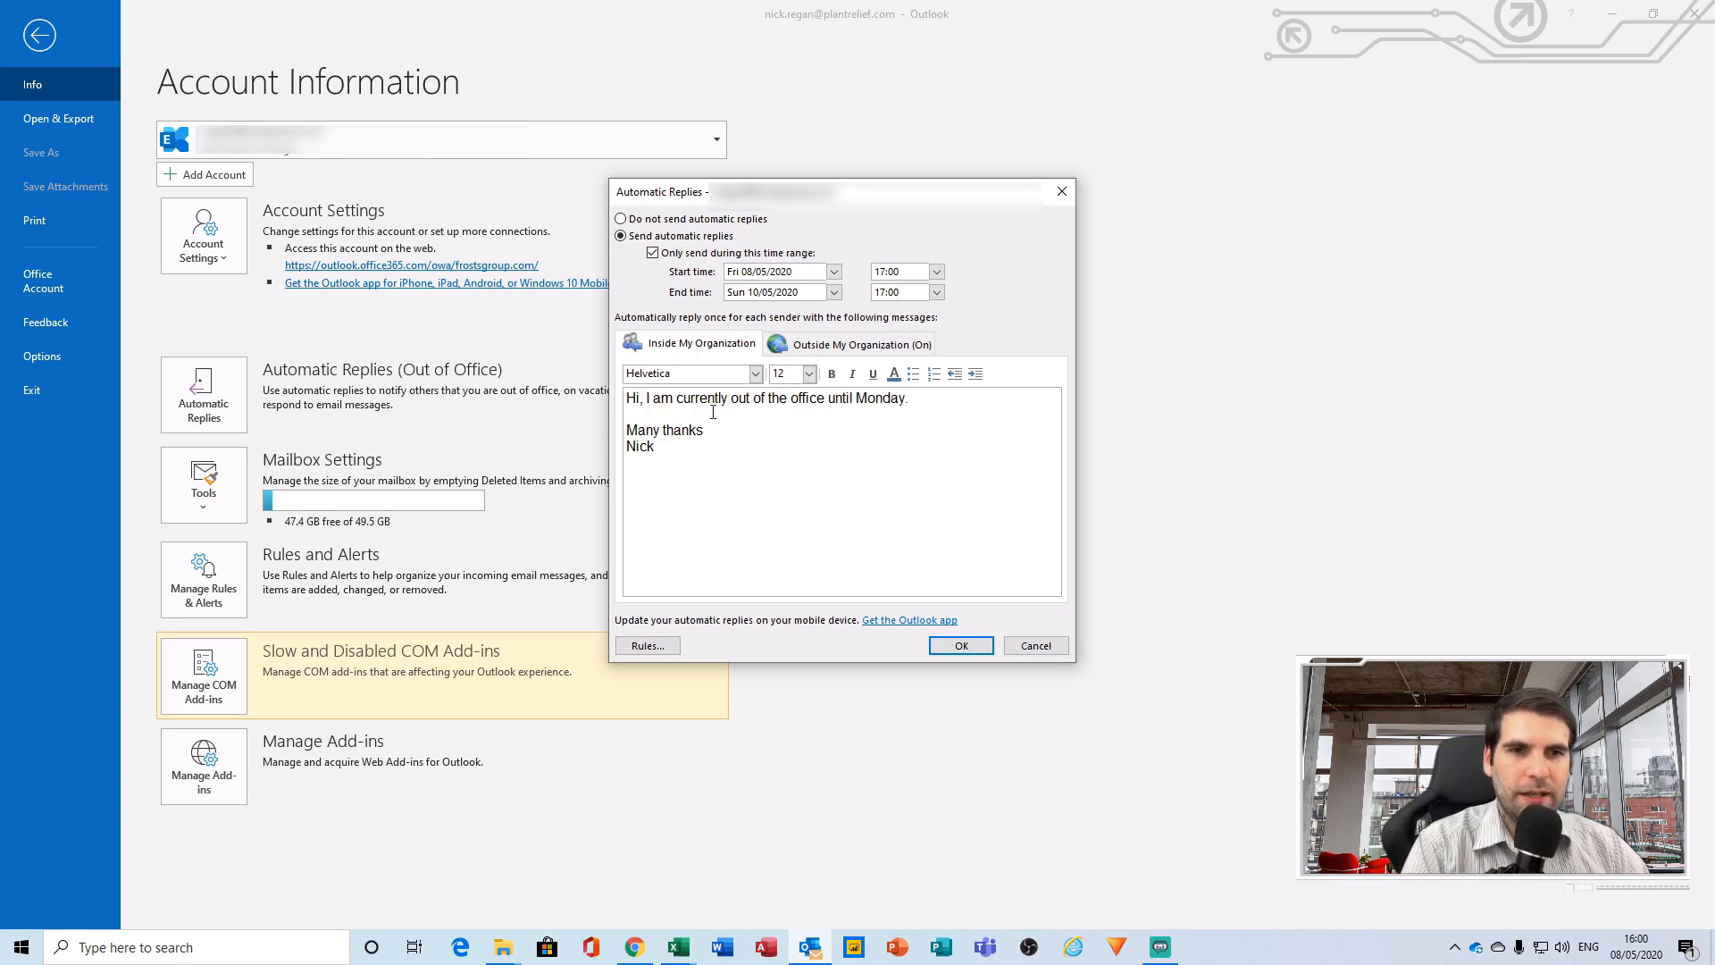
pyautogui.moveTo(823, 440)
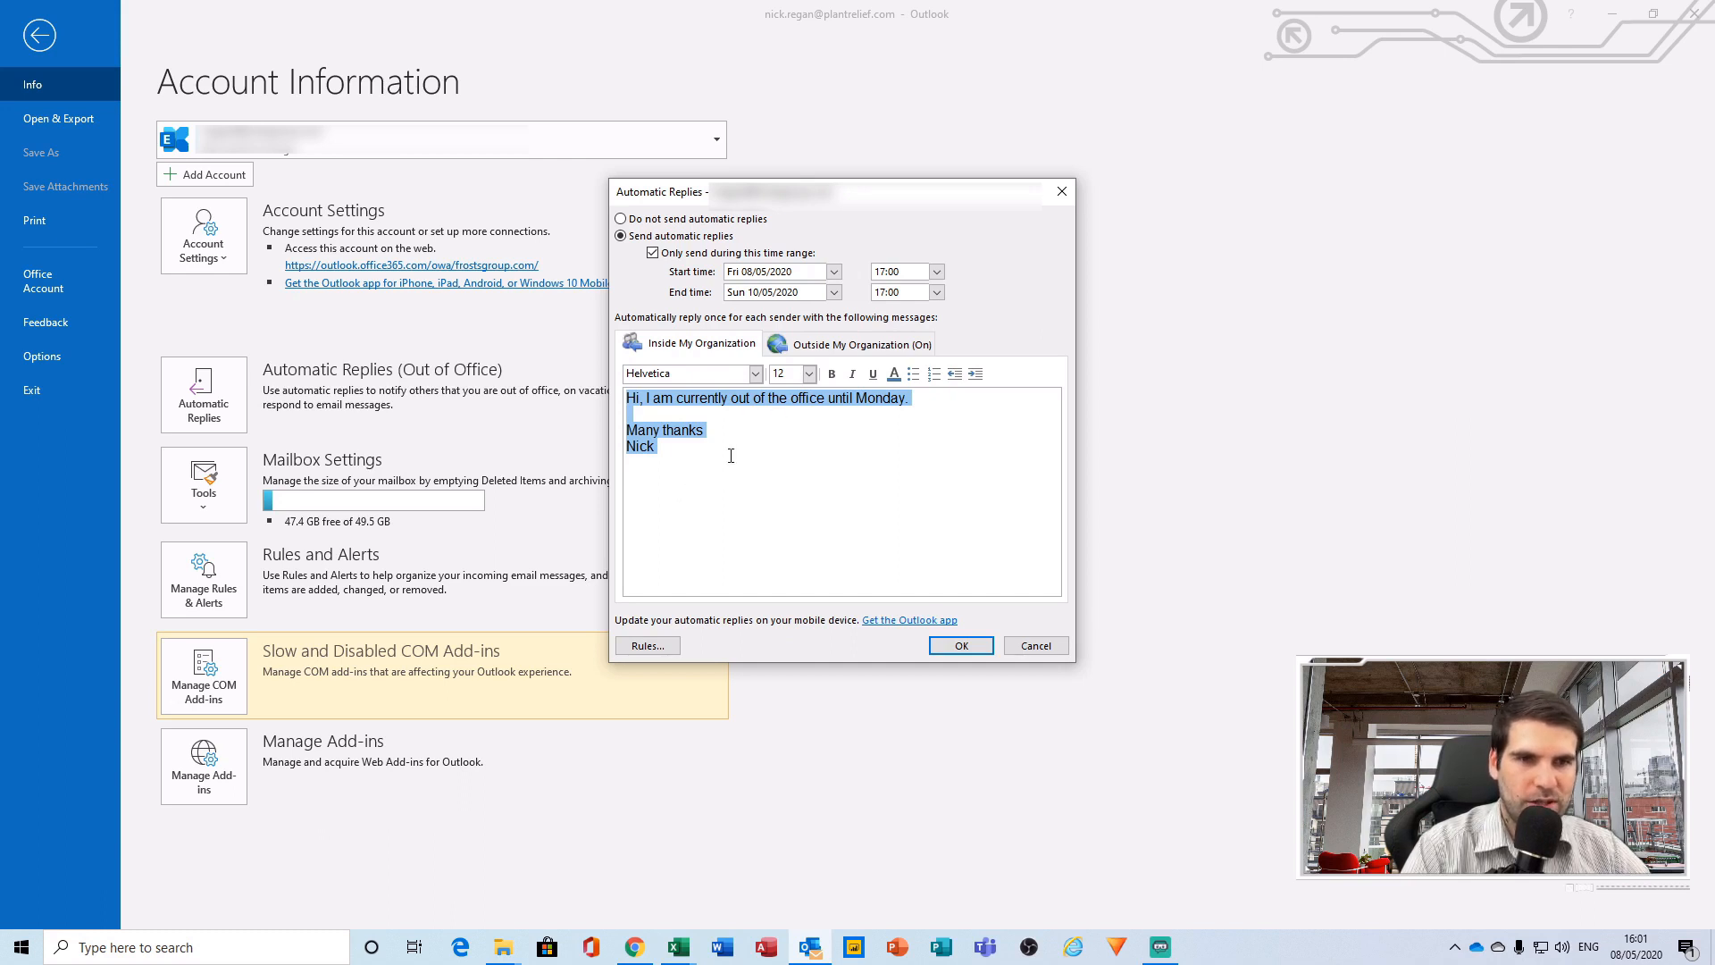
# Give outside senders the same message, sent to anyone outside the organization.
pyautogui.click(861, 343)
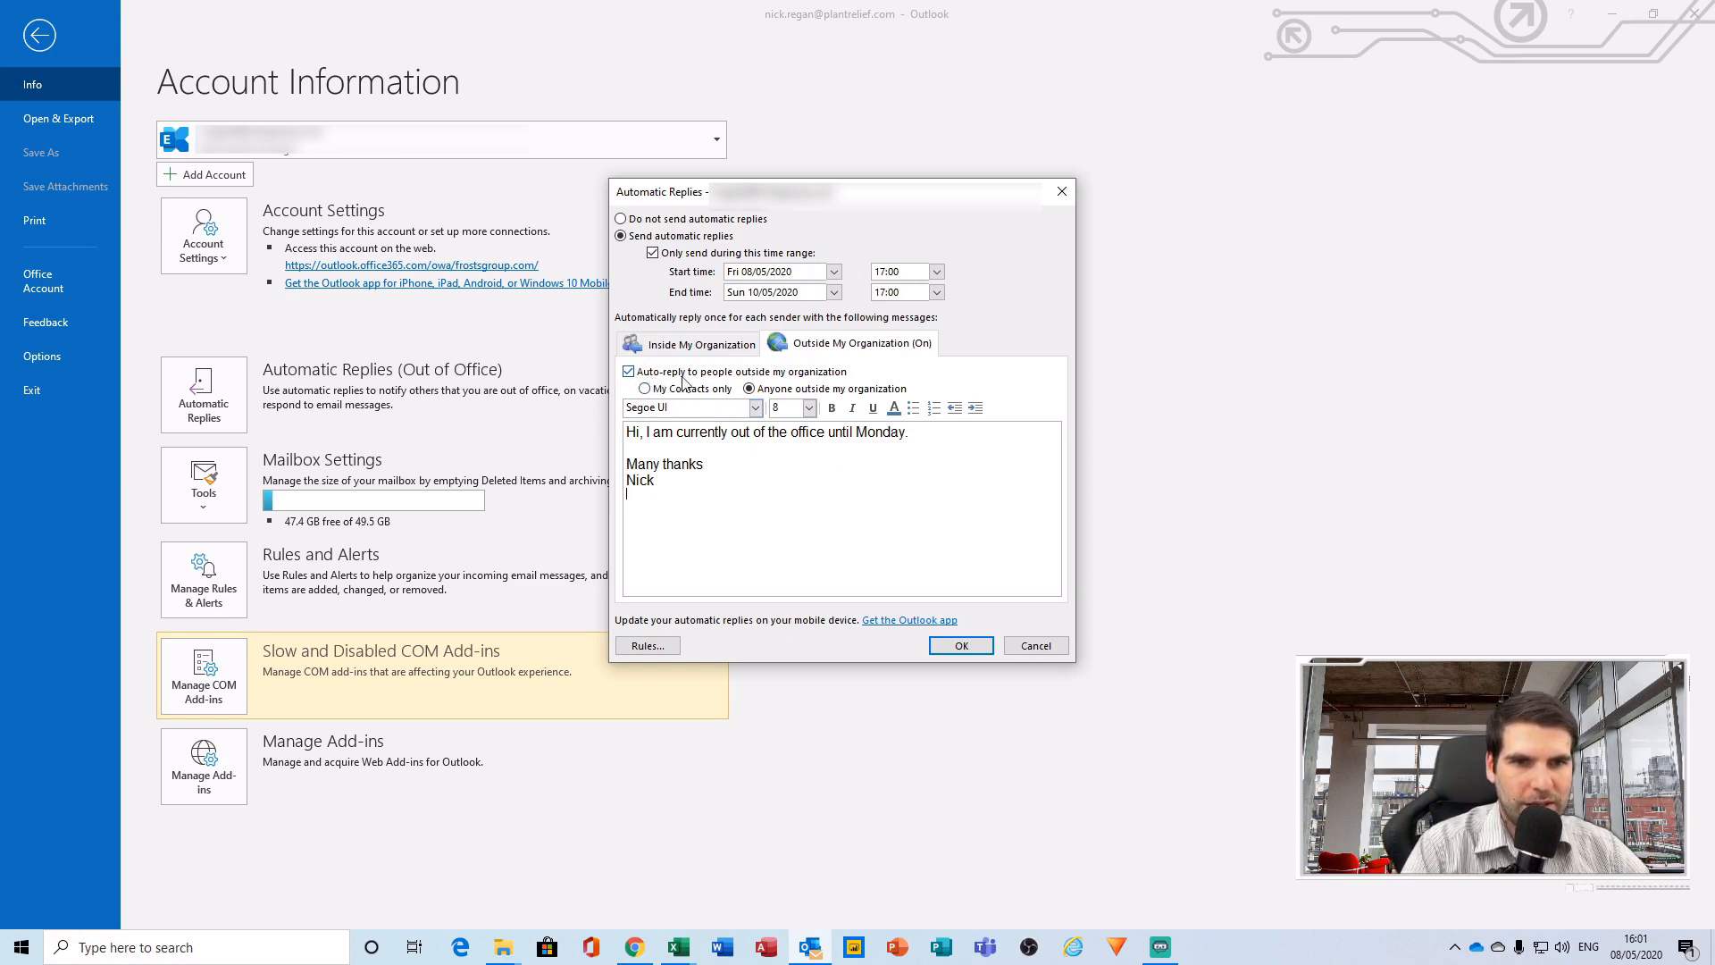
pyautogui.moveTo(814, 393)
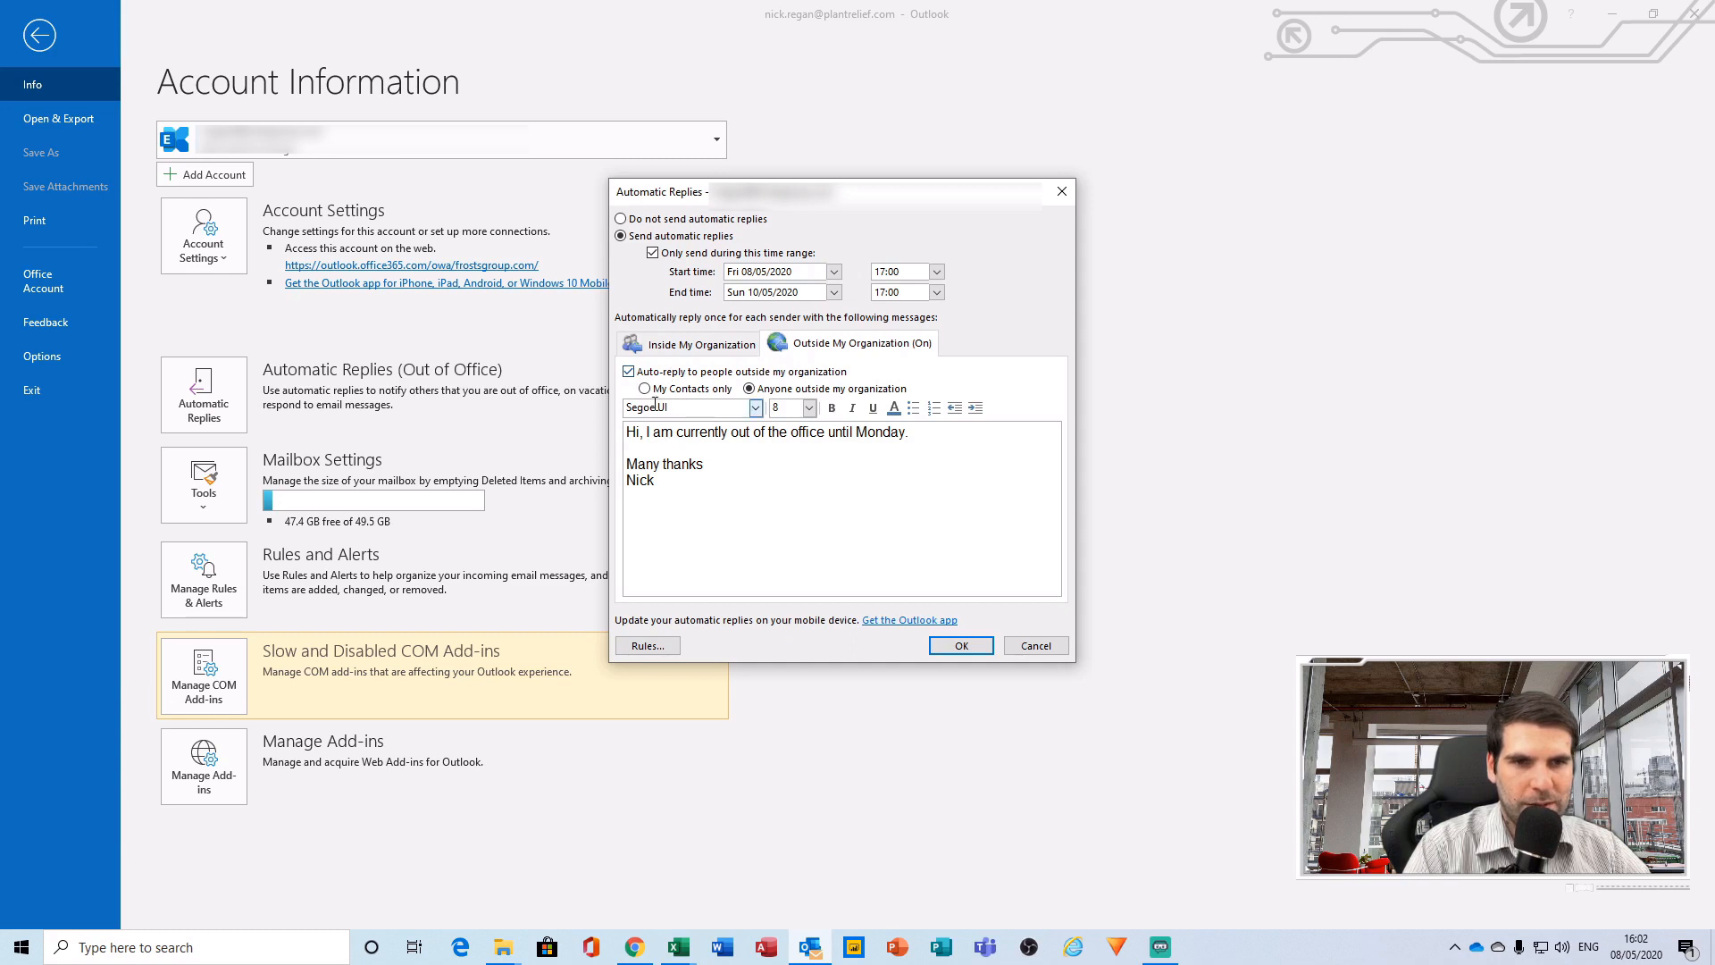
pyautogui.moveTo(720, 408)
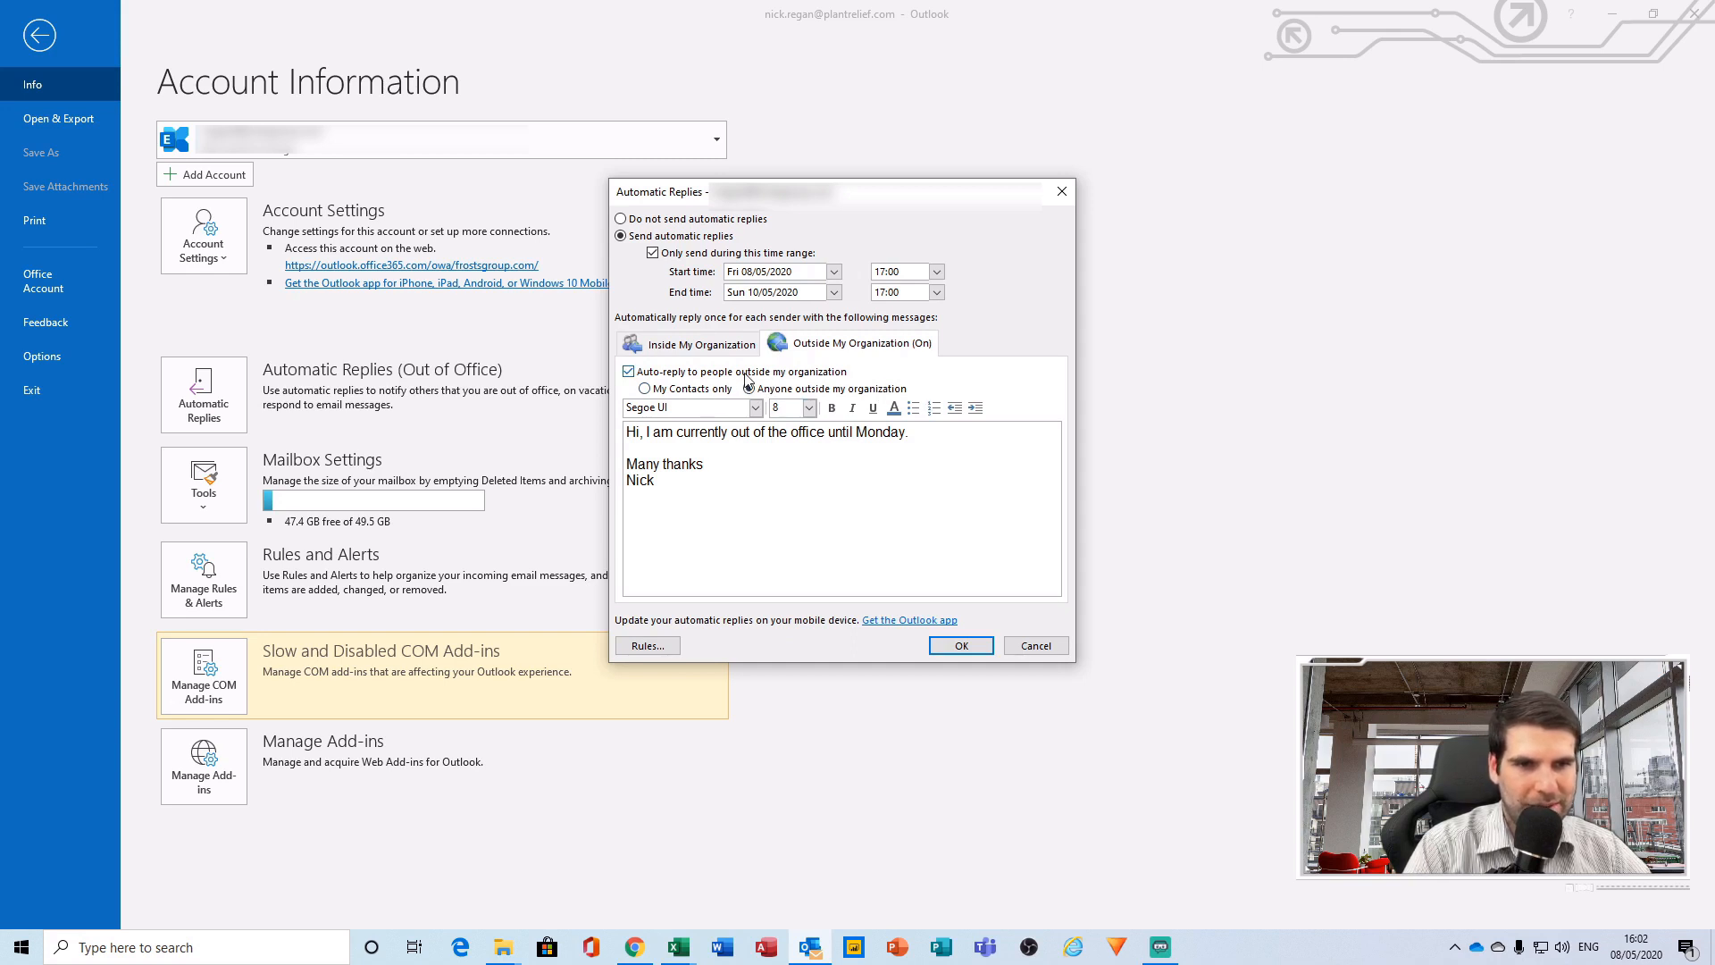
pyautogui.click(749, 388)
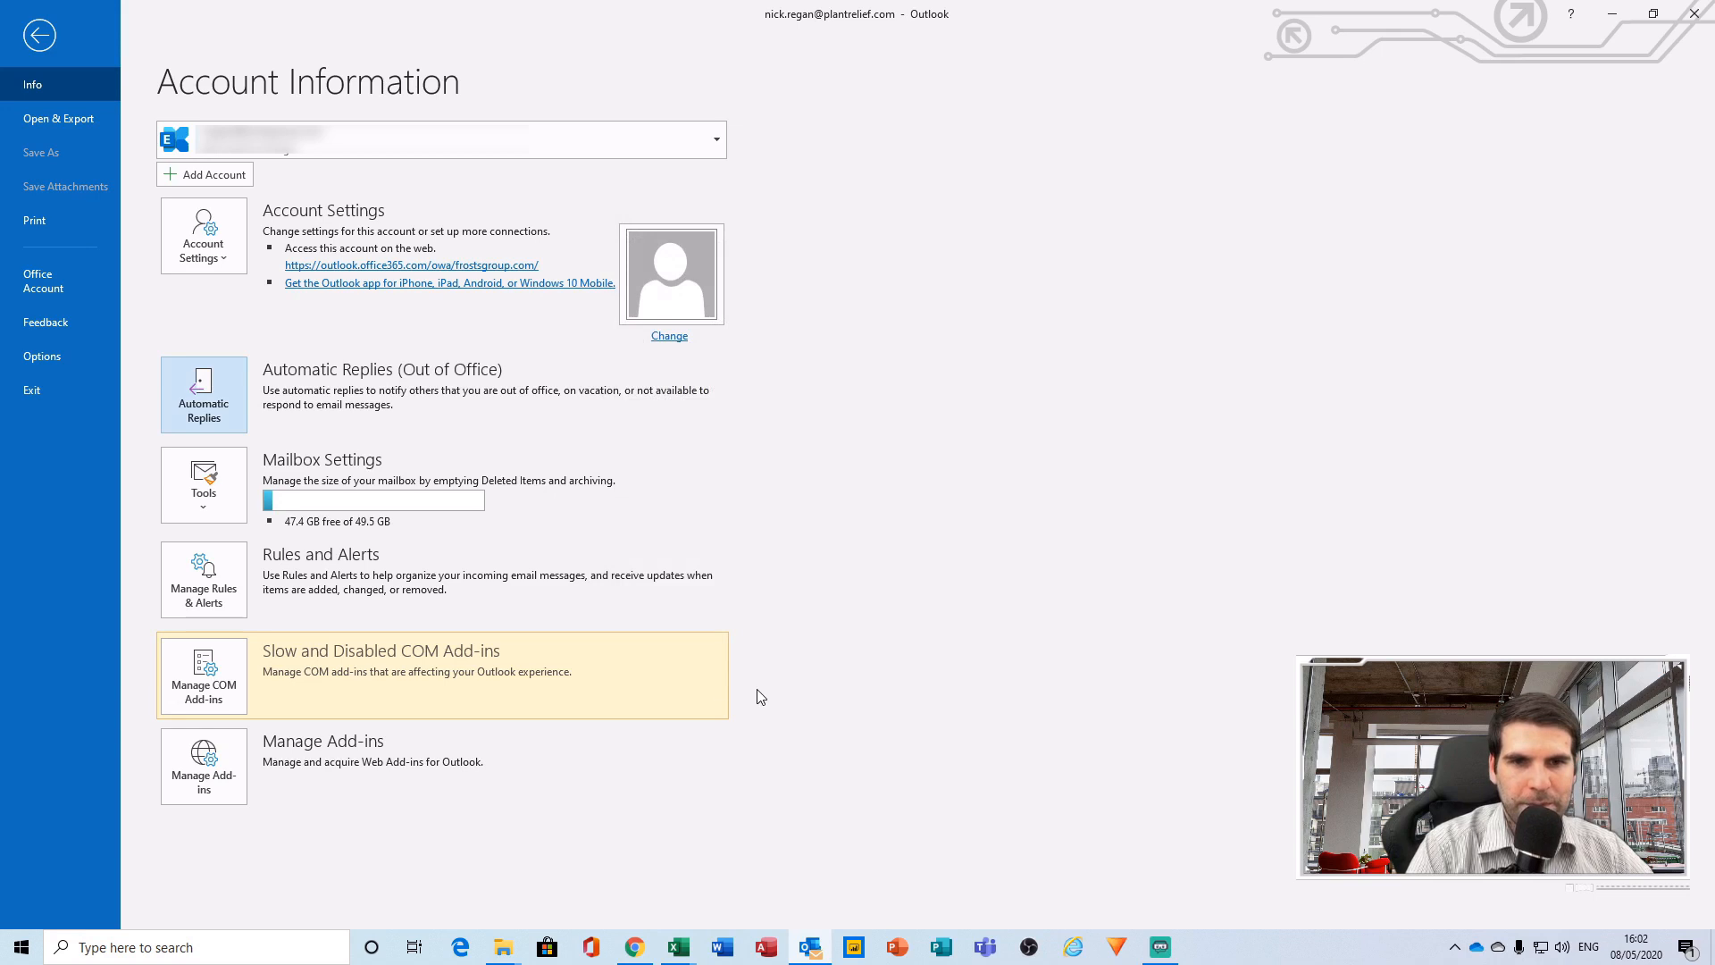
pyautogui.moveTo(475, 425)
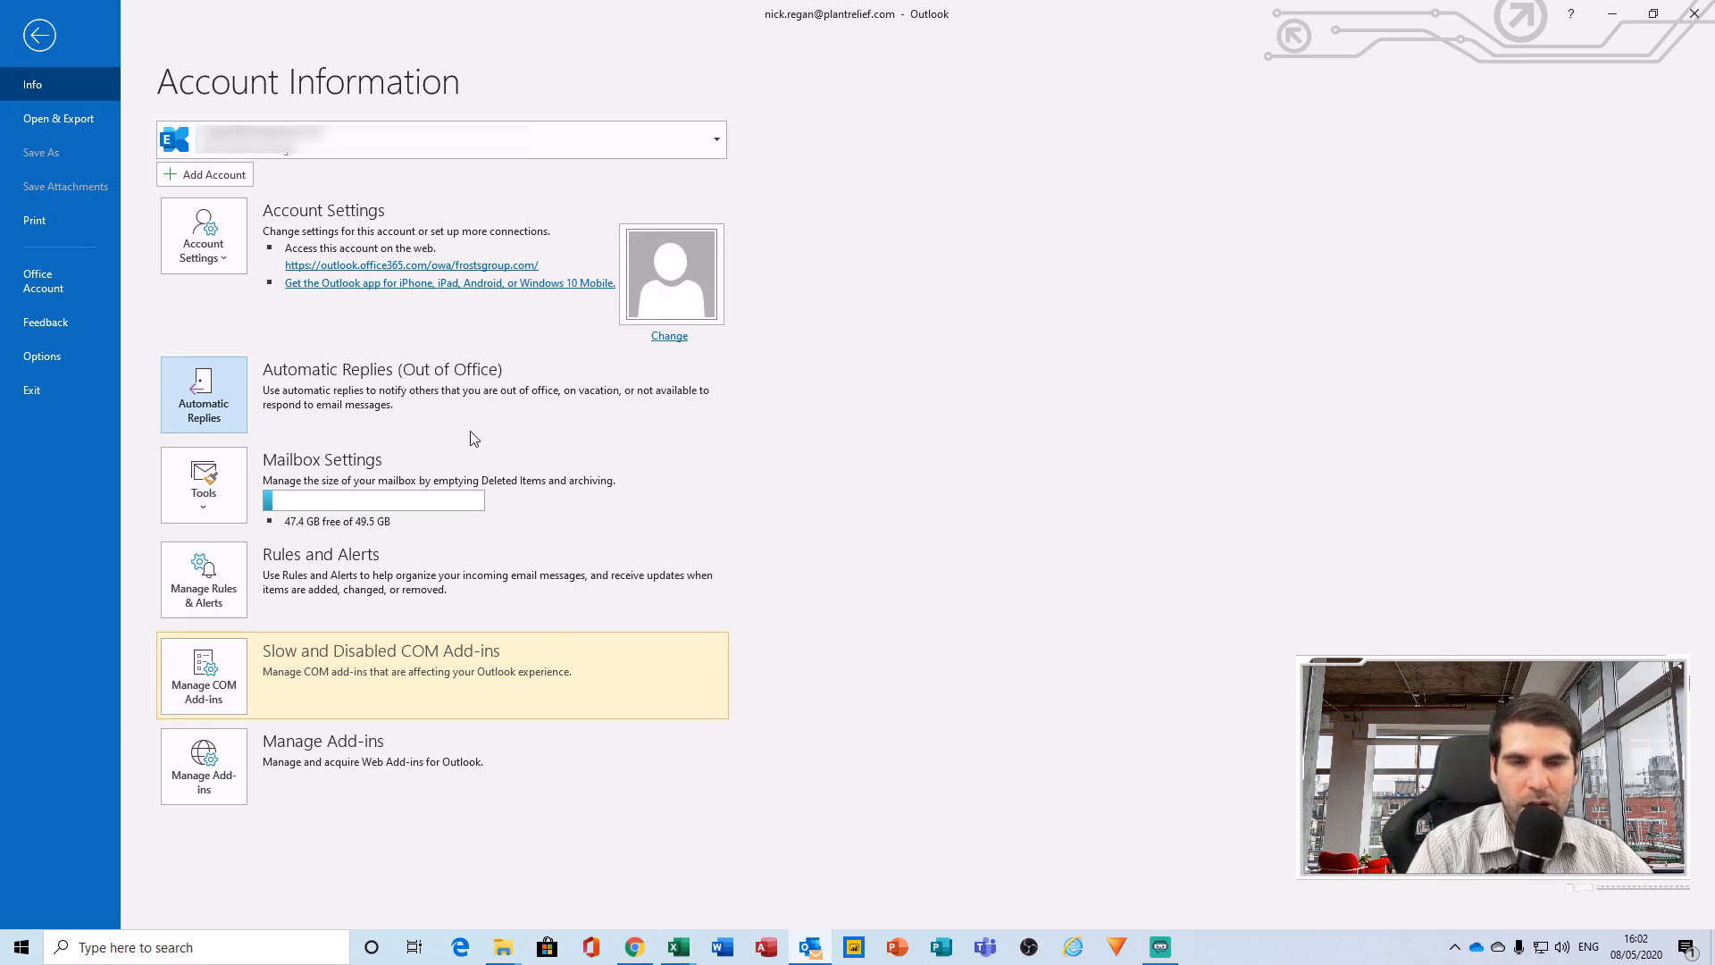
pyautogui.moveTo(489, 412)
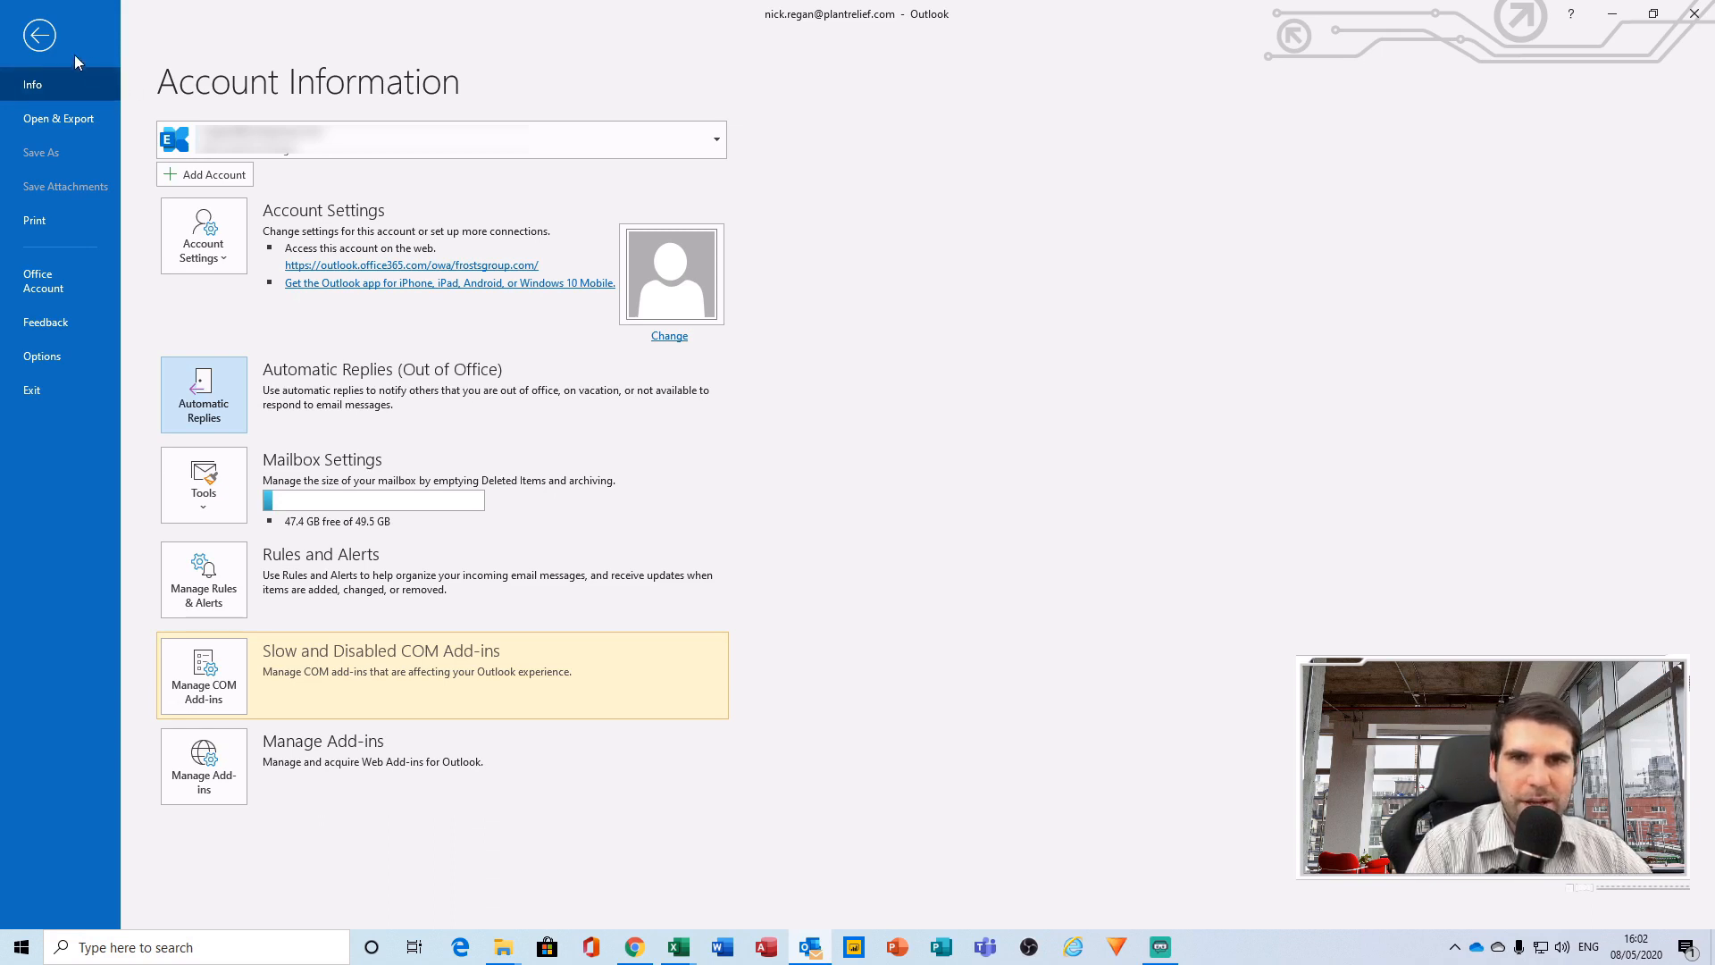
# Leave the backstage view and return to the main mail view with replies saved.
pyautogui.click(37, 34)
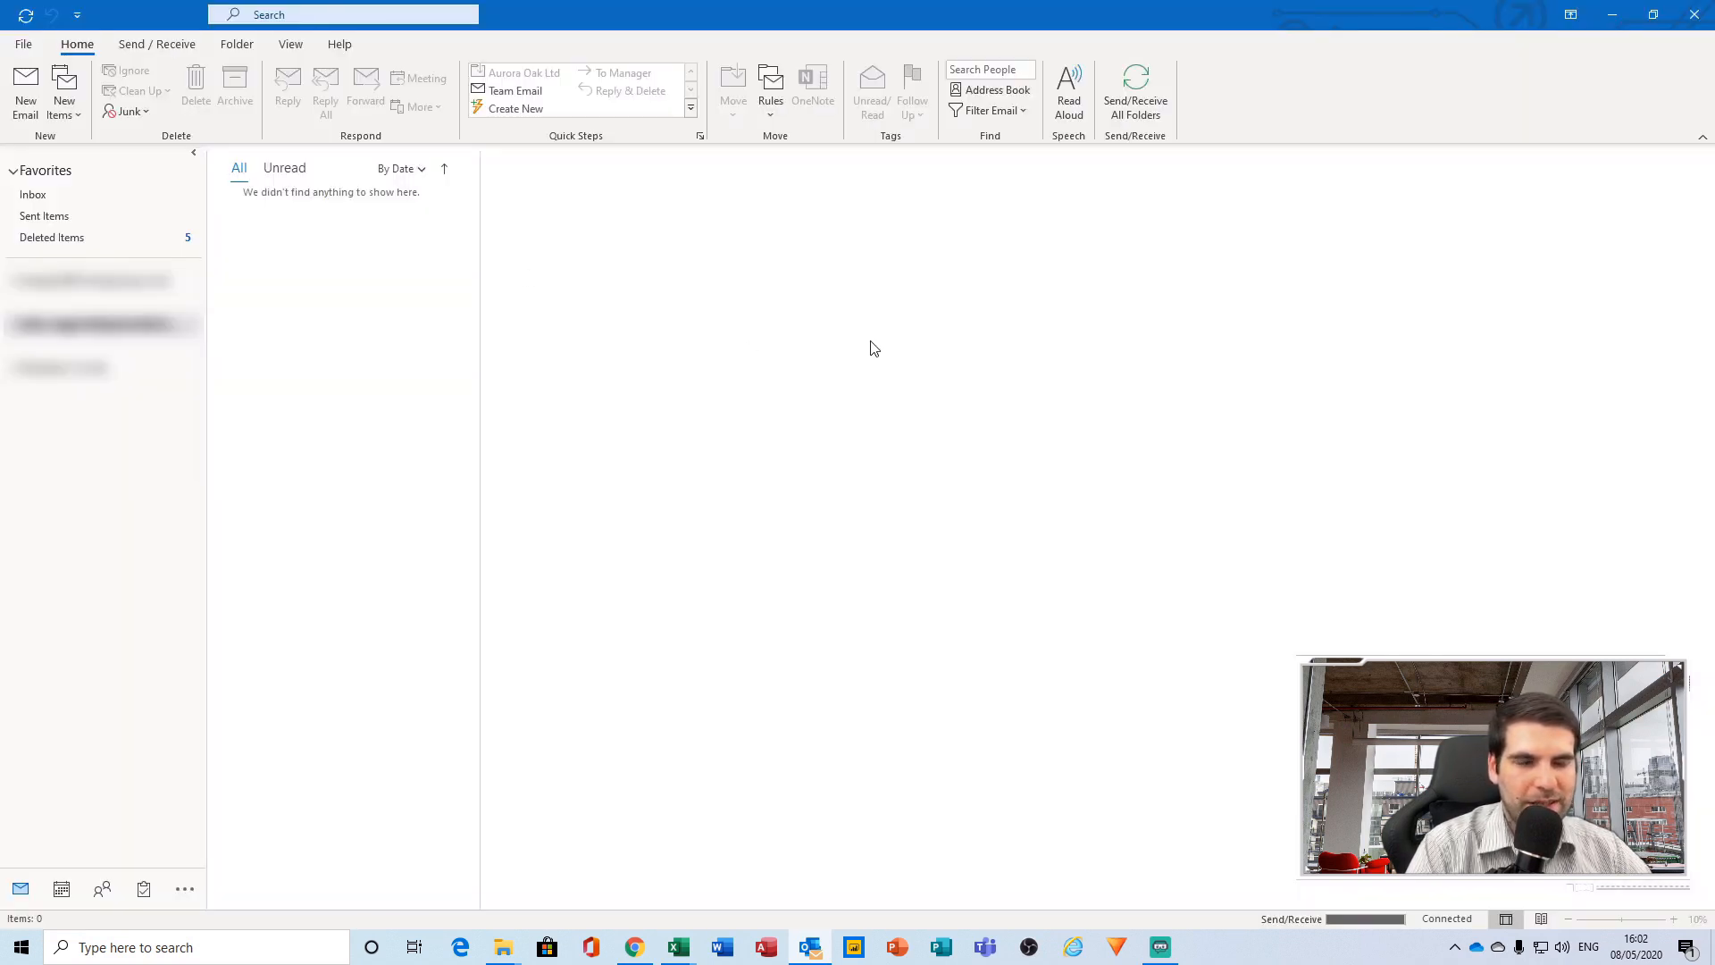